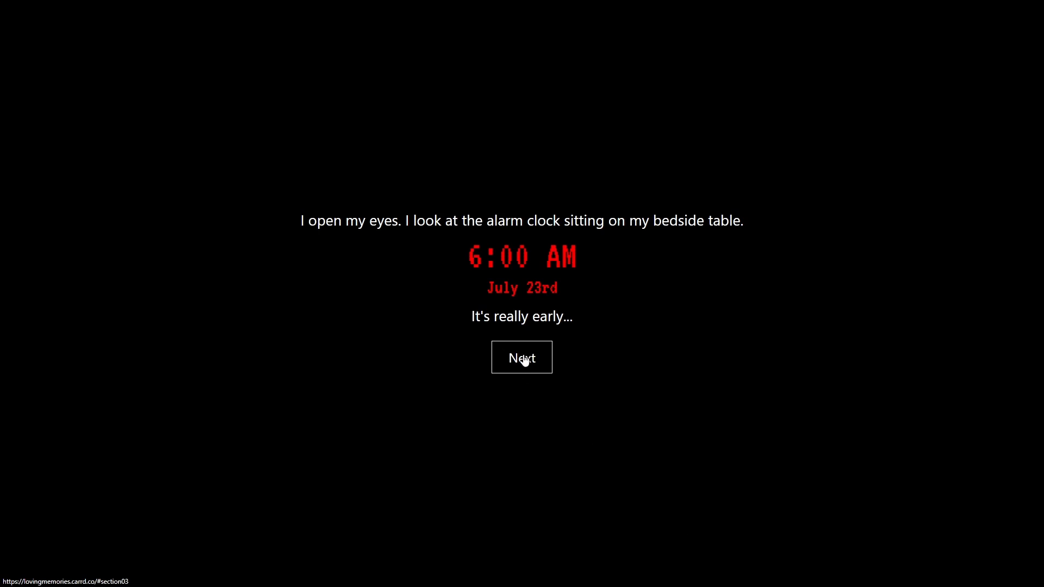
Continue past the alarm and Kayoko's goodbye, then head to the storage room
click(521, 357)
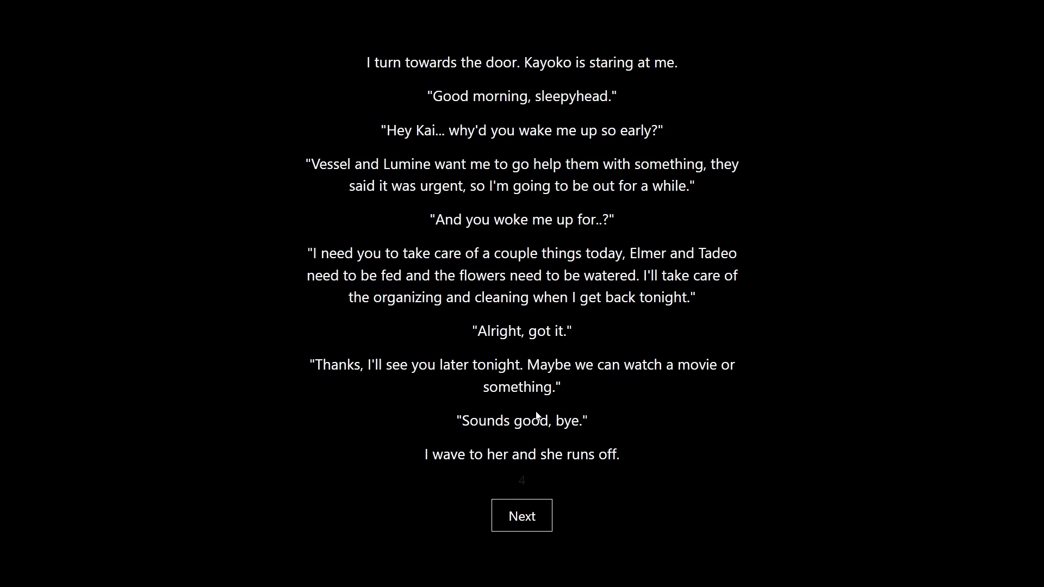
click(521, 515)
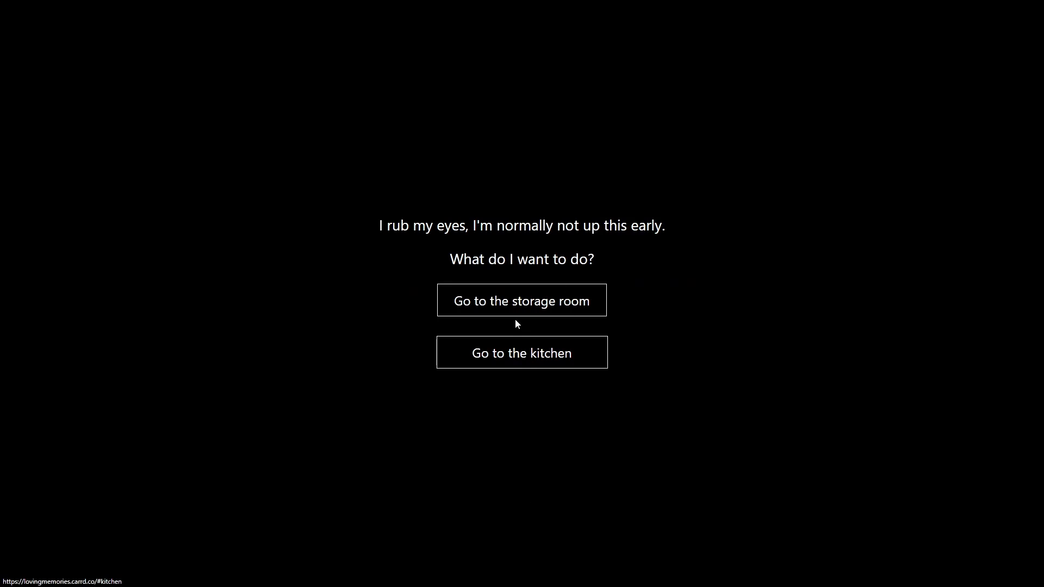
click(521, 300)
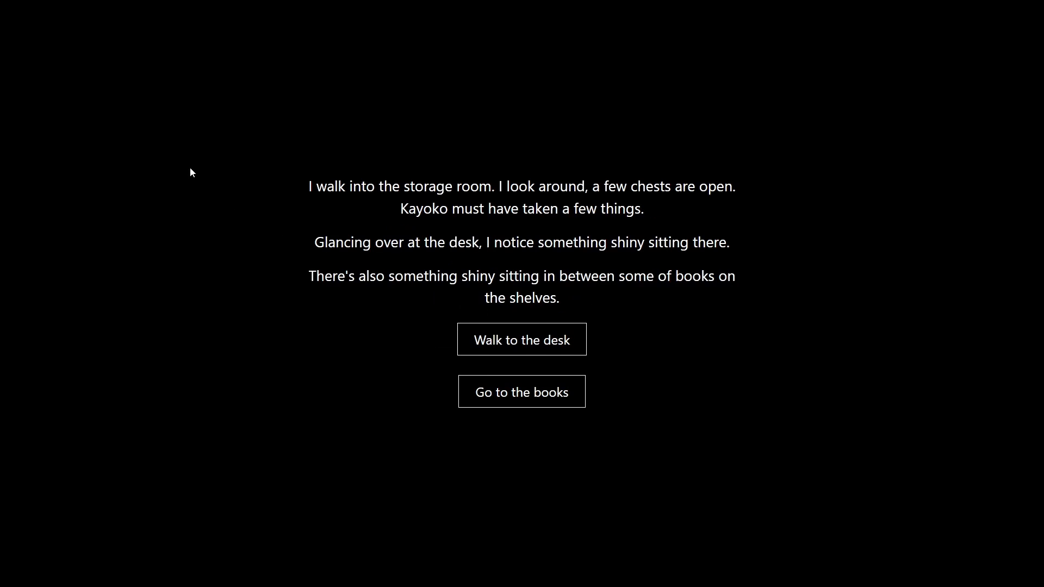
key(F11)
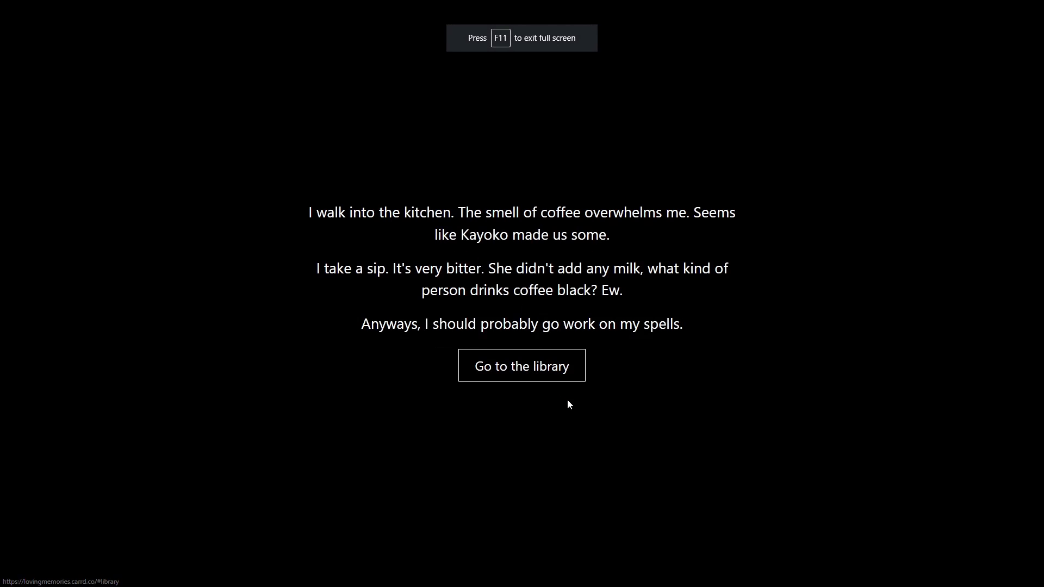
mouse_move(700, 398)
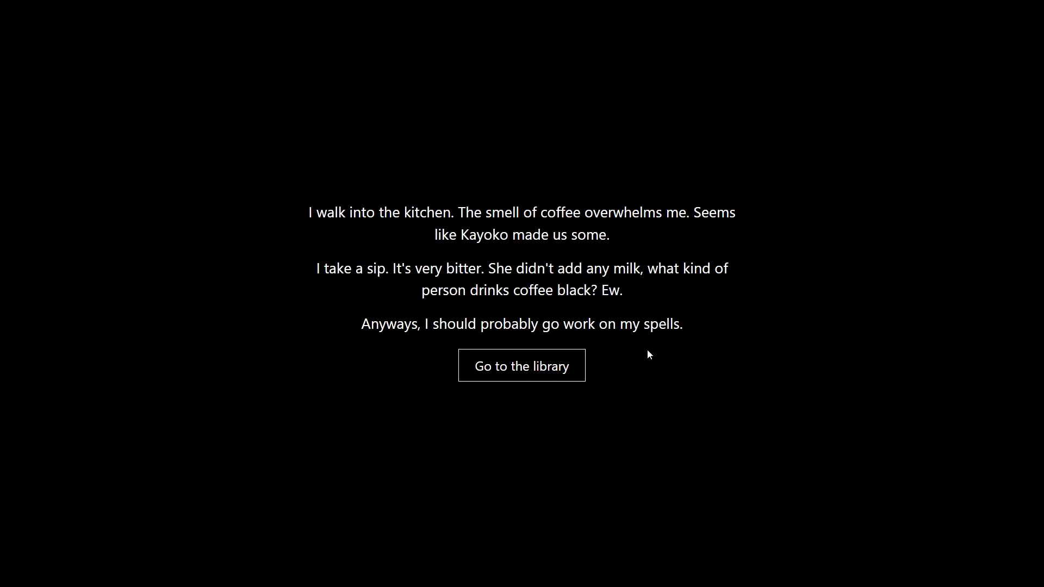
Go to the library and look over the shelves before returning to the choices
click(521, 365)
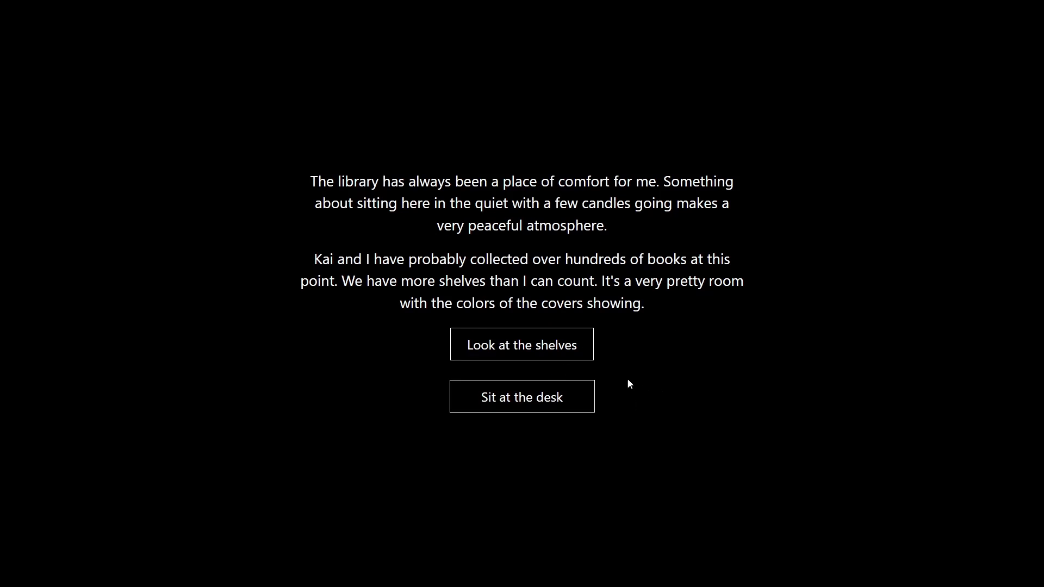
mouse_move(647, 365)
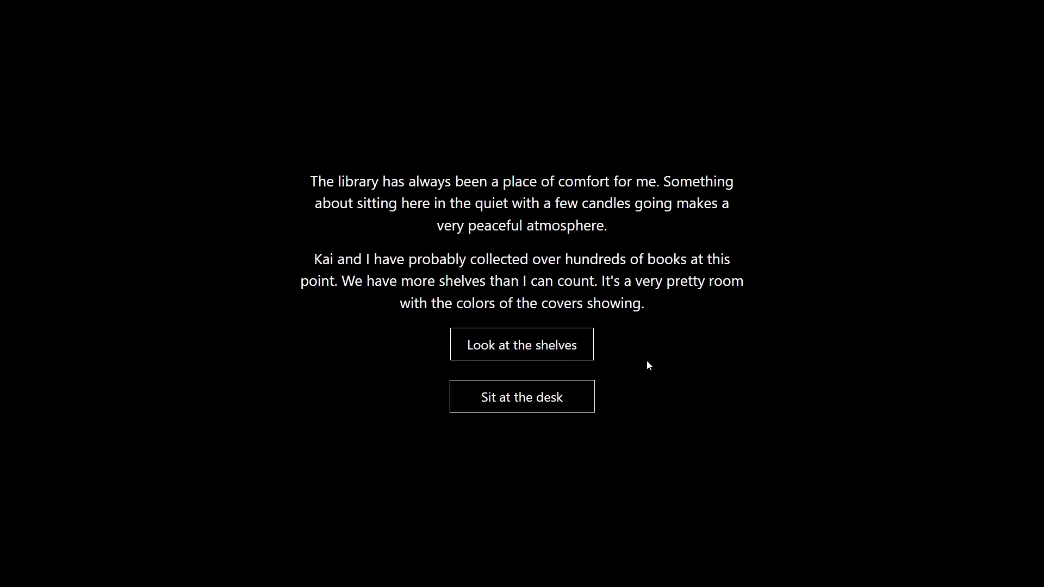
mouse_move(581, 394)
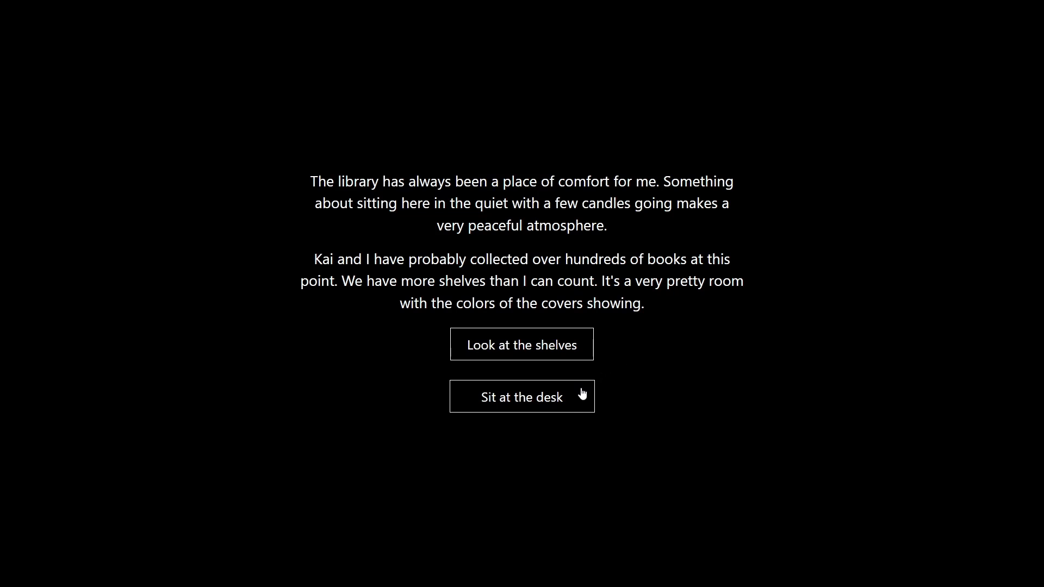
click(521, 344)
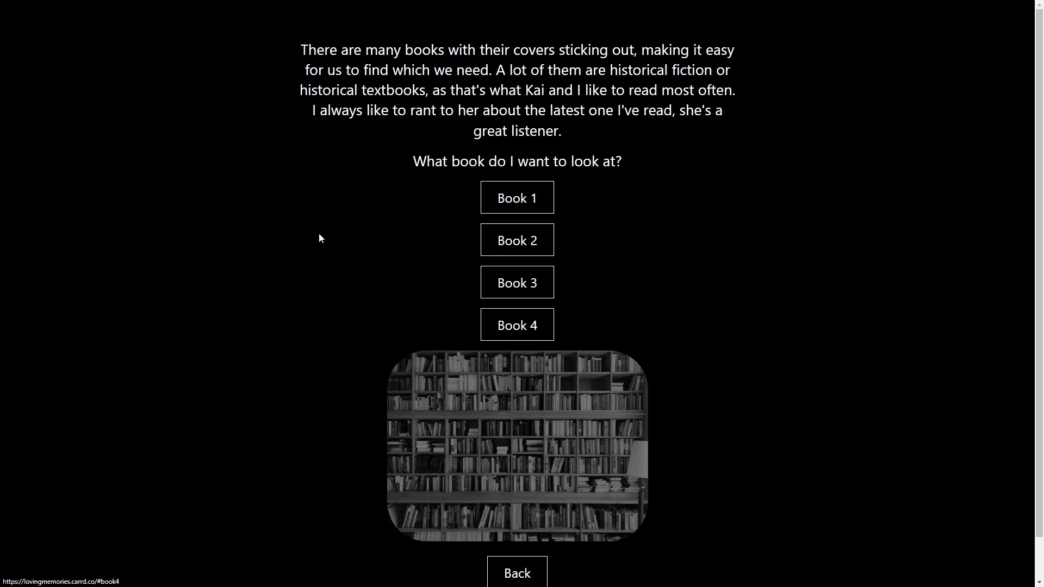
click(518, 573)
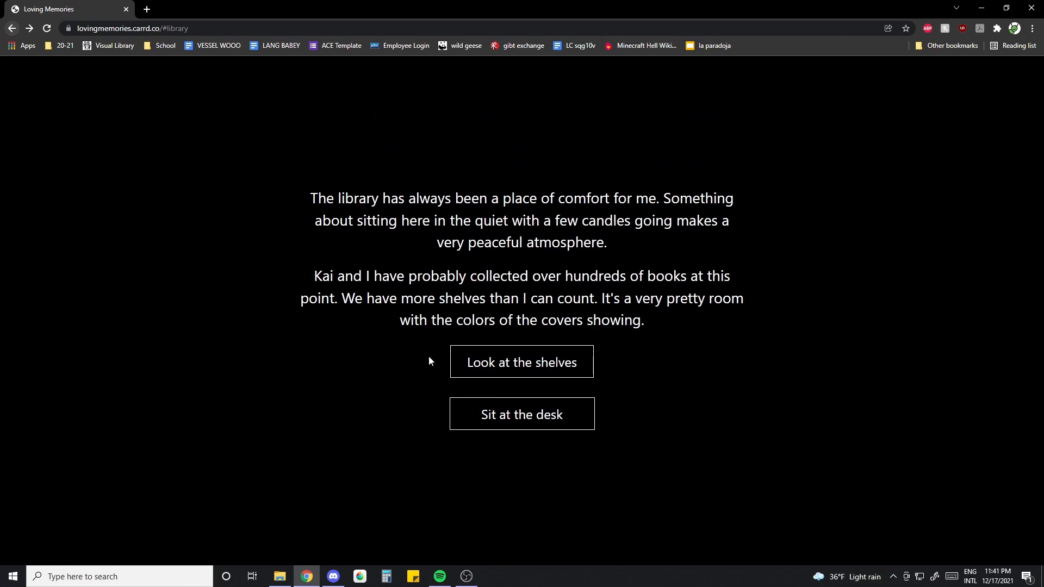
Sit at the library desk and read on to the torn bookmarked page
click(521, 413)
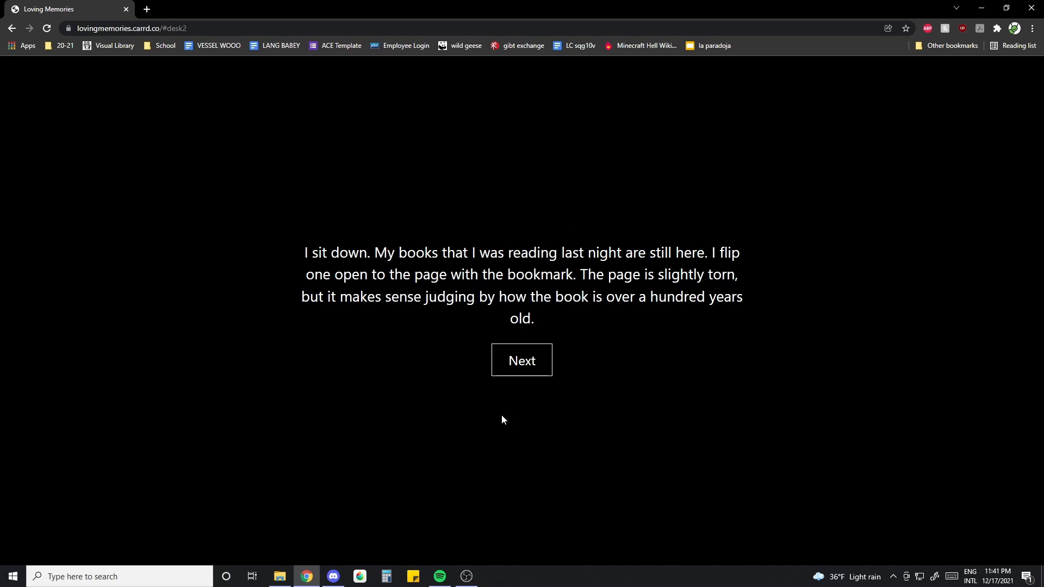
mouse_move(488, 407)
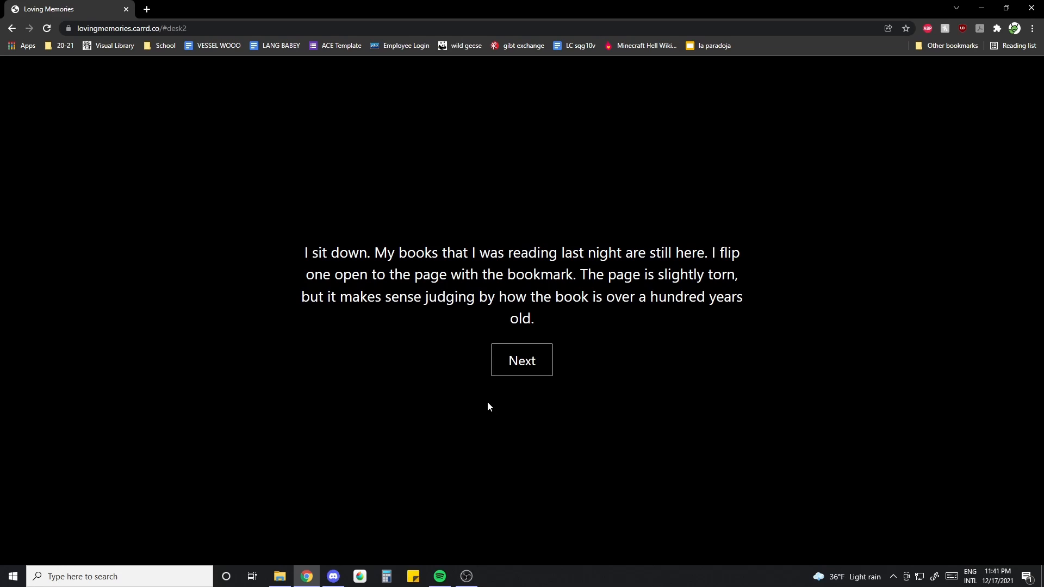
key(f11)
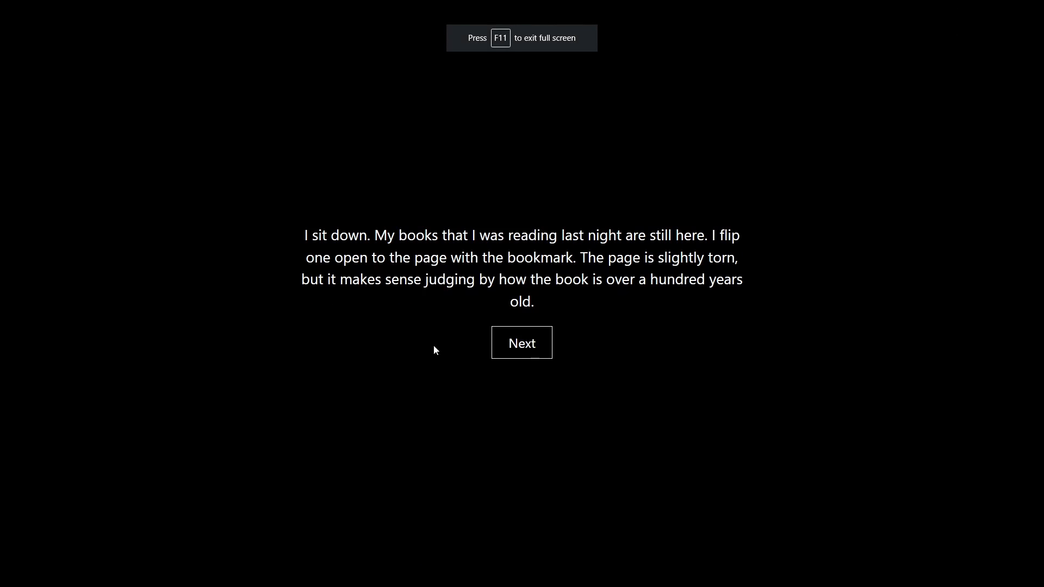
click(521, 342)
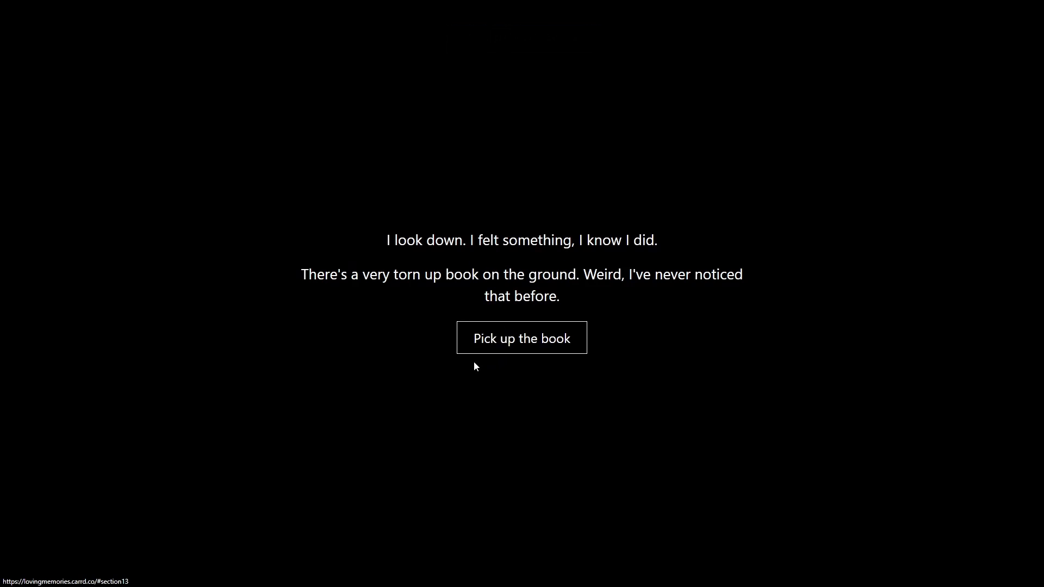
Pick up the torn book, read the Kayoko's Journal description and its first pages
click(520, 337)
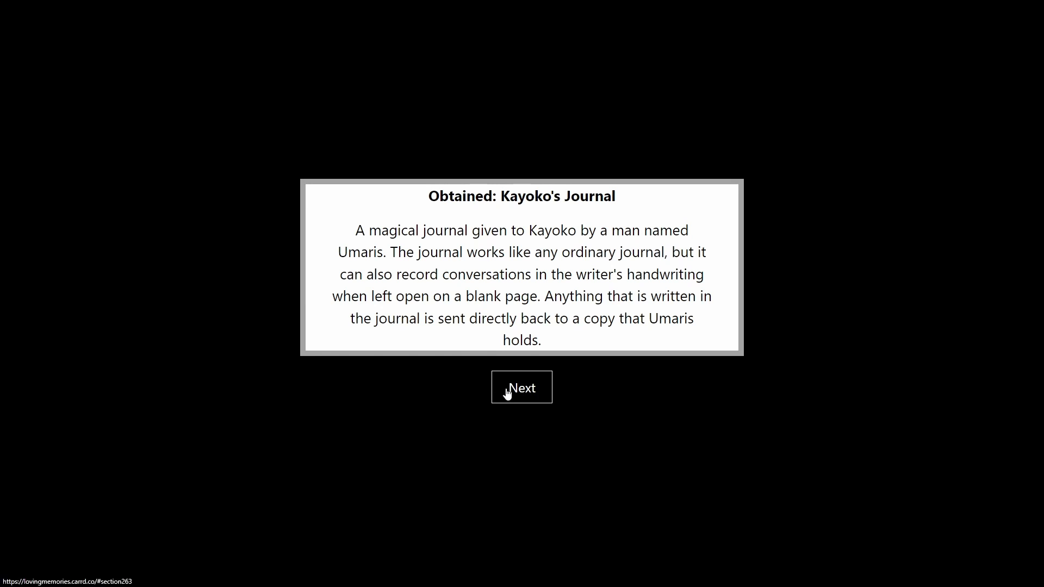
click(520, 387)
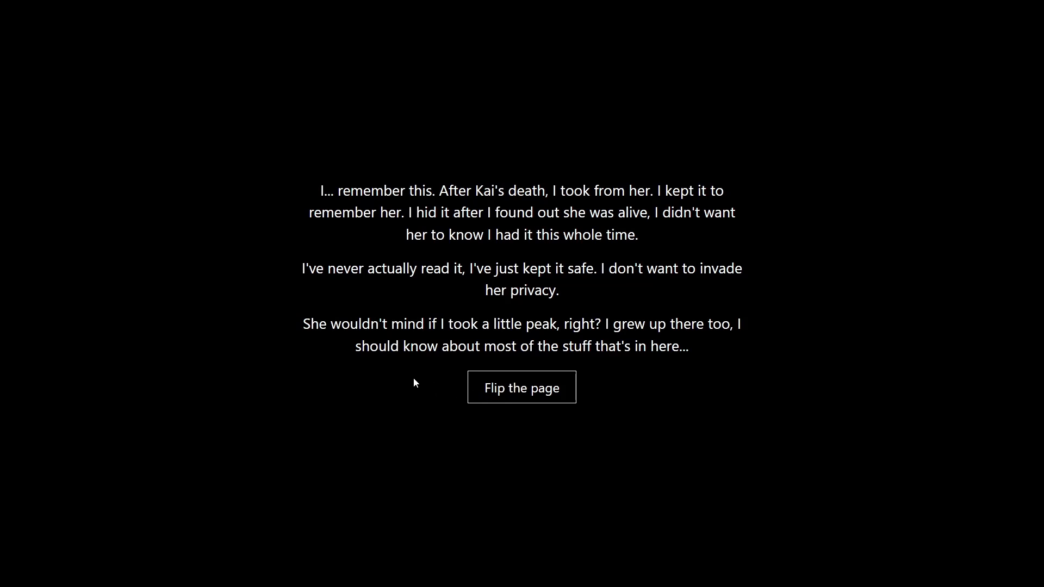
mouse_move(456, 382)
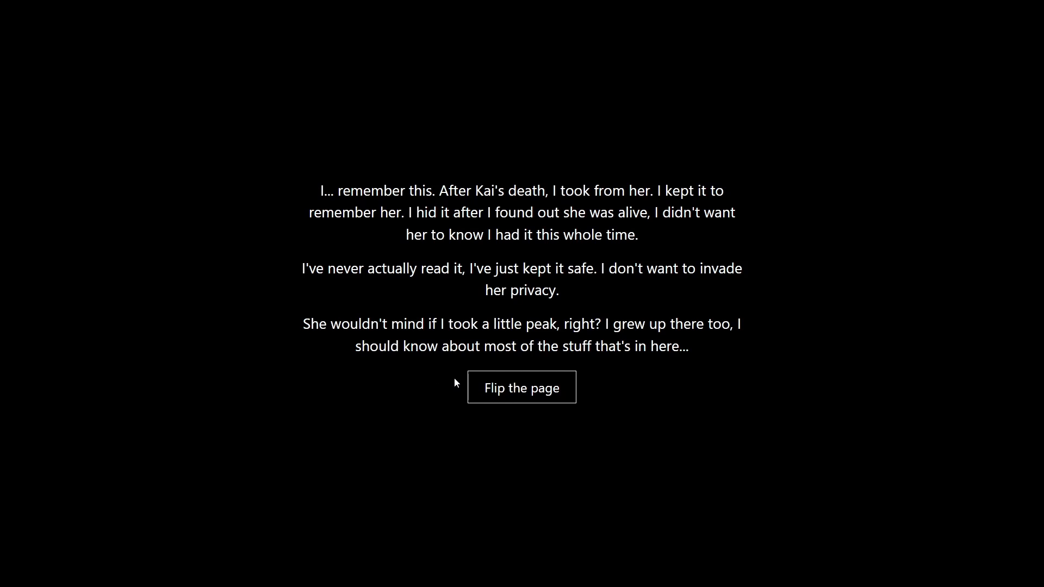
mouse_move(486, 391)
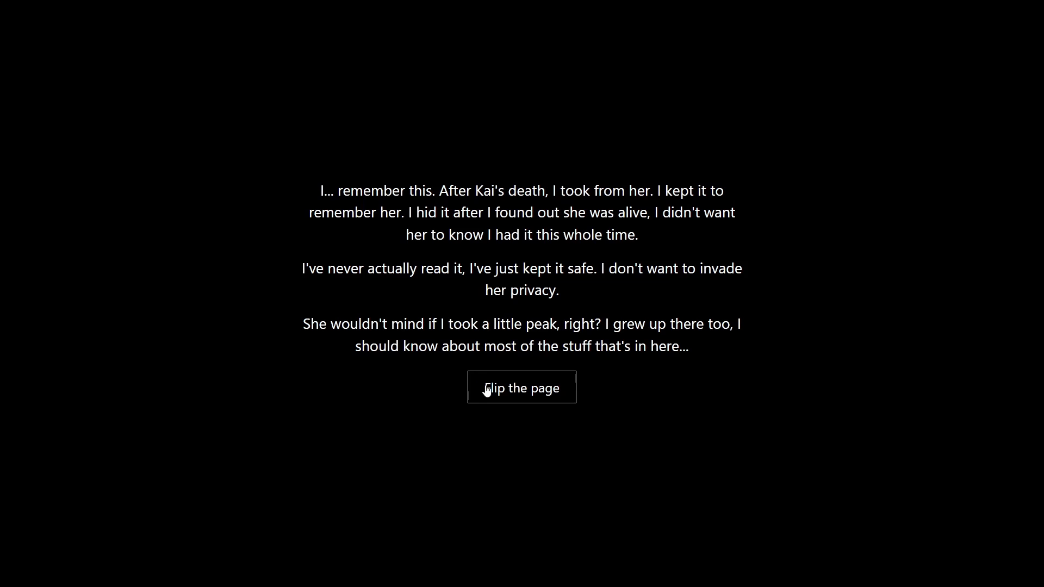
click(521, 387)
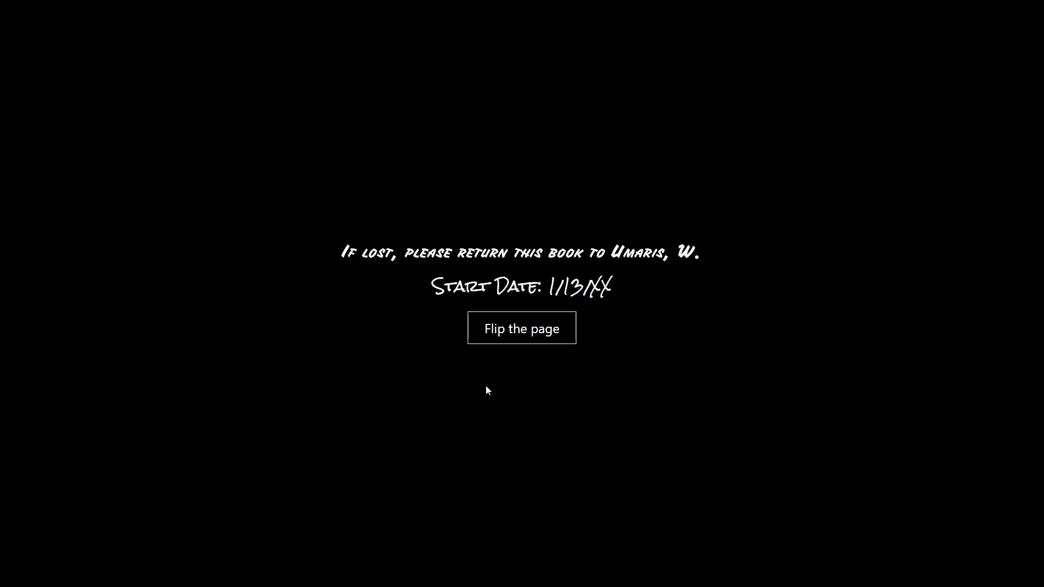
click(521, 327)
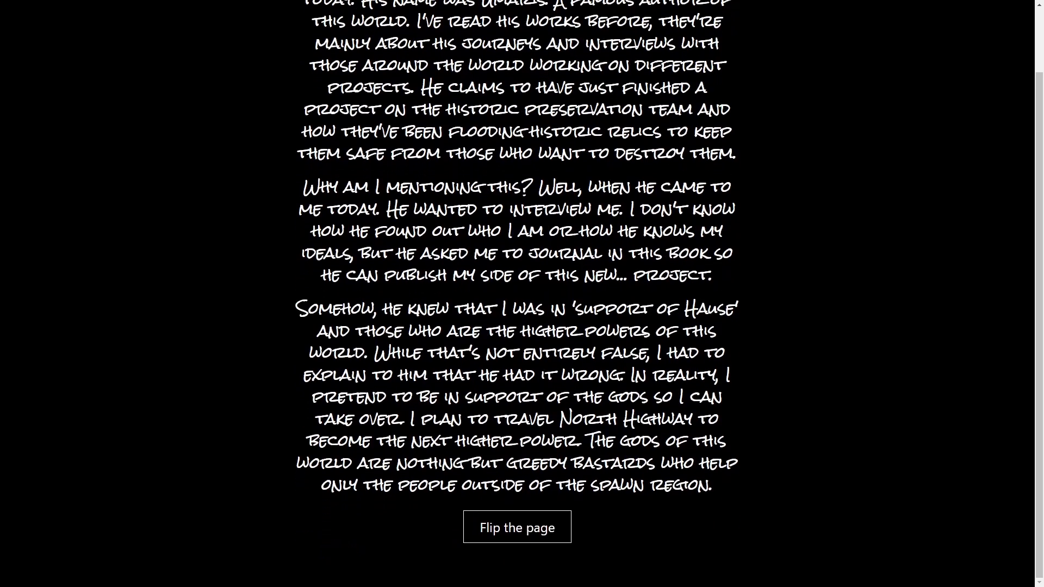
Turn through the Umaris entry and blanked-out pages to the locked-gate scene
click(516, 526)
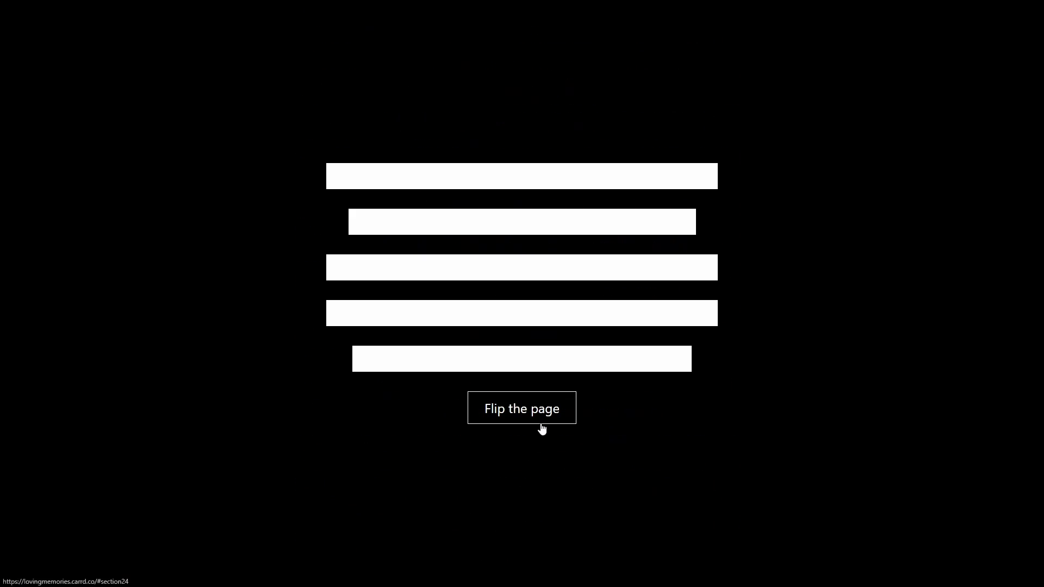
click(521, 408)
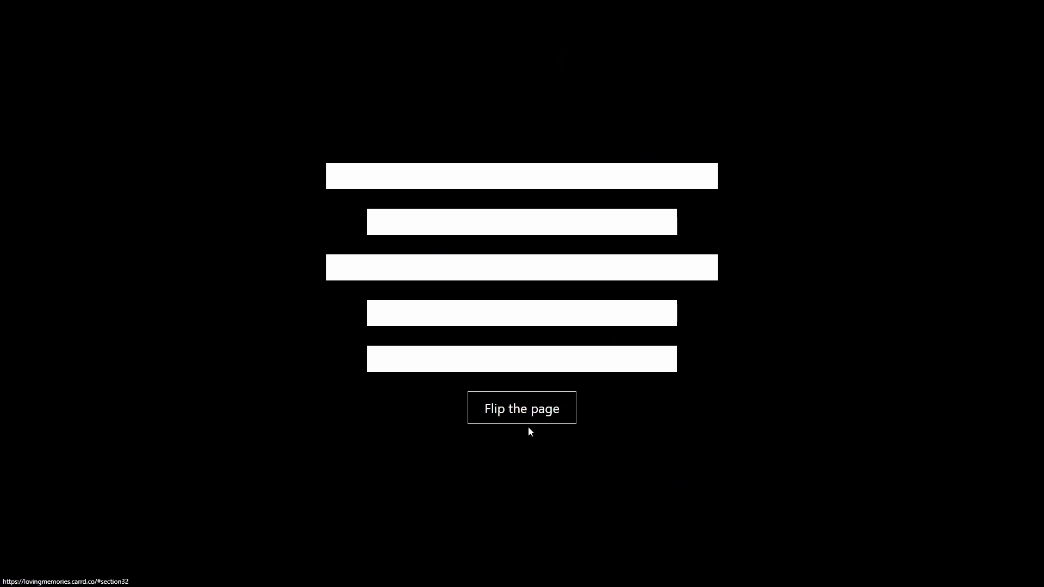
click(521, 408)
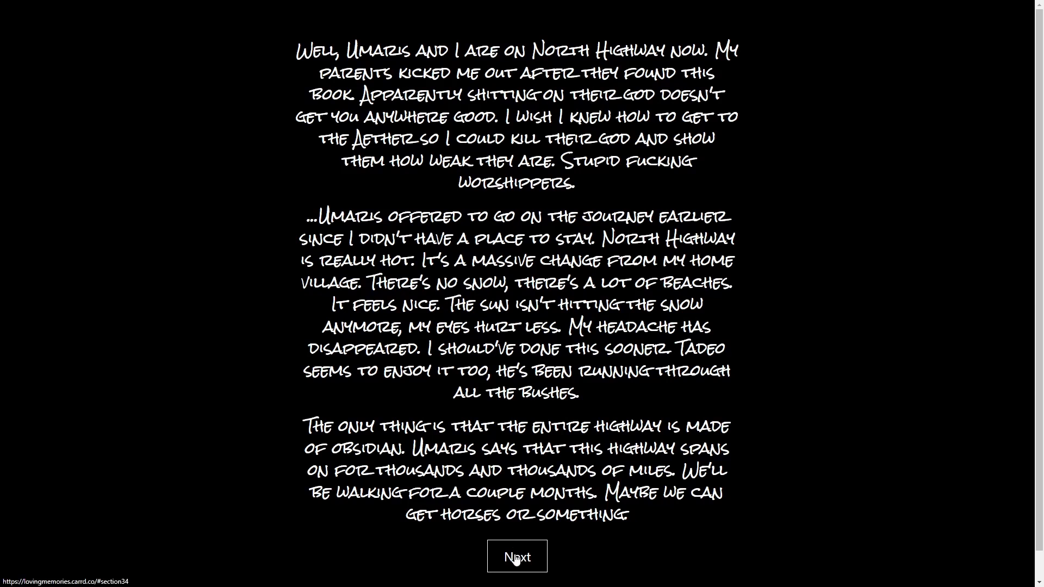
click(517, 556)
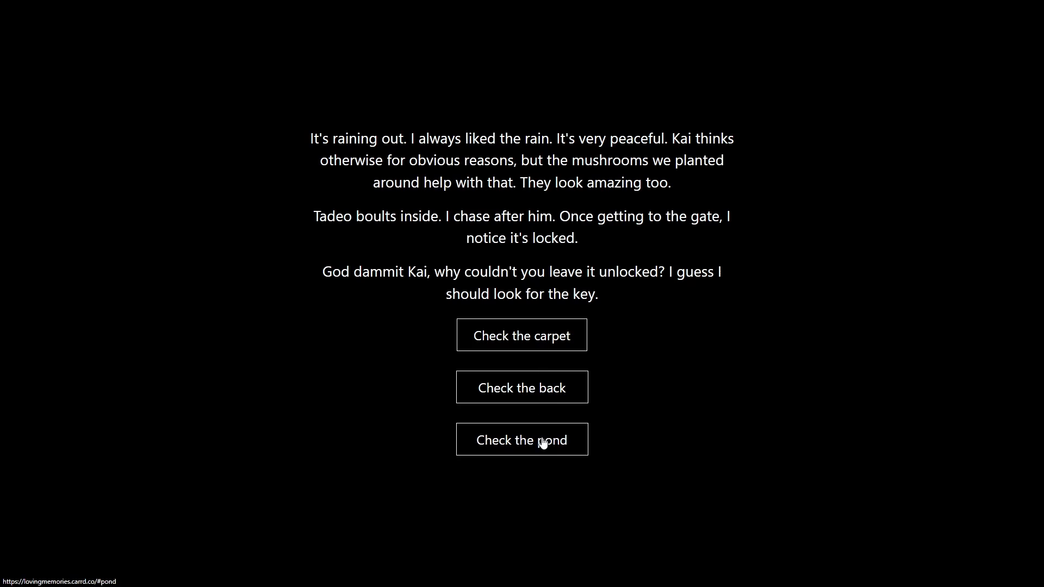
Find the key behind the house, feed Tadeo in the kitchen, then go downstairs
click(521, 387)
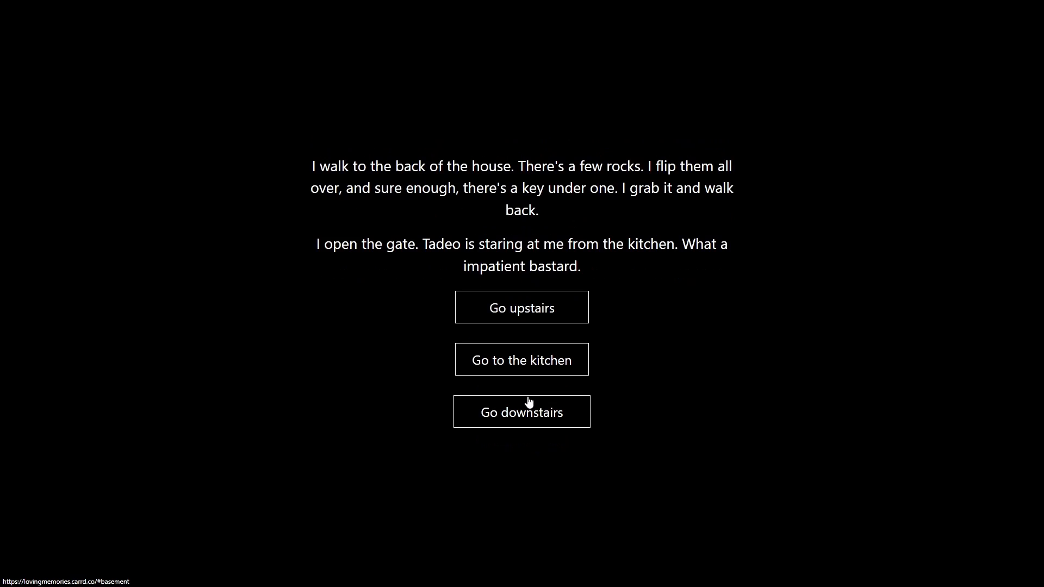
mouse_move(486, 337)
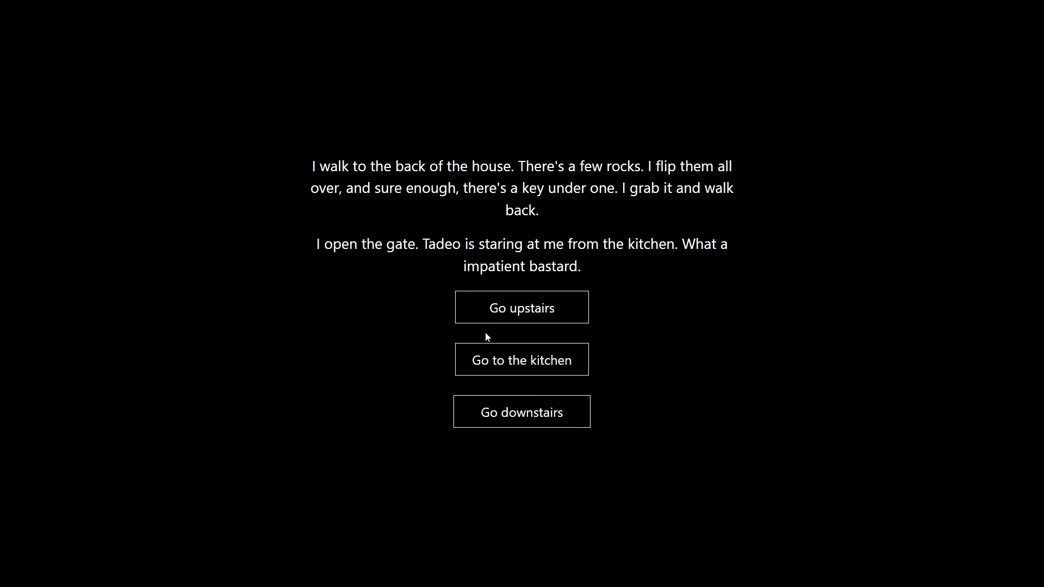
mouse_move(498, 327)
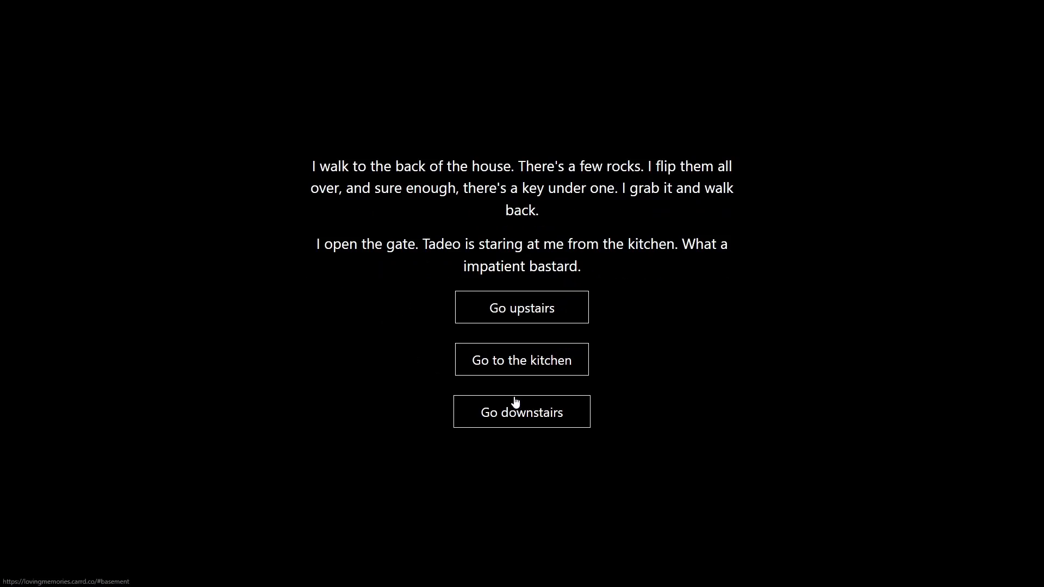
click(521, 359)
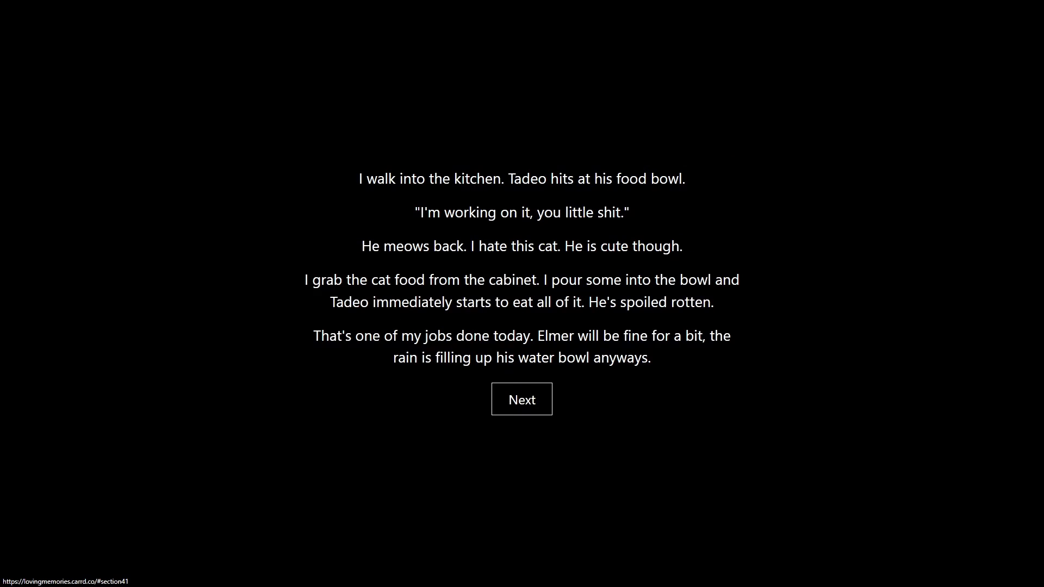
click(521, 399)
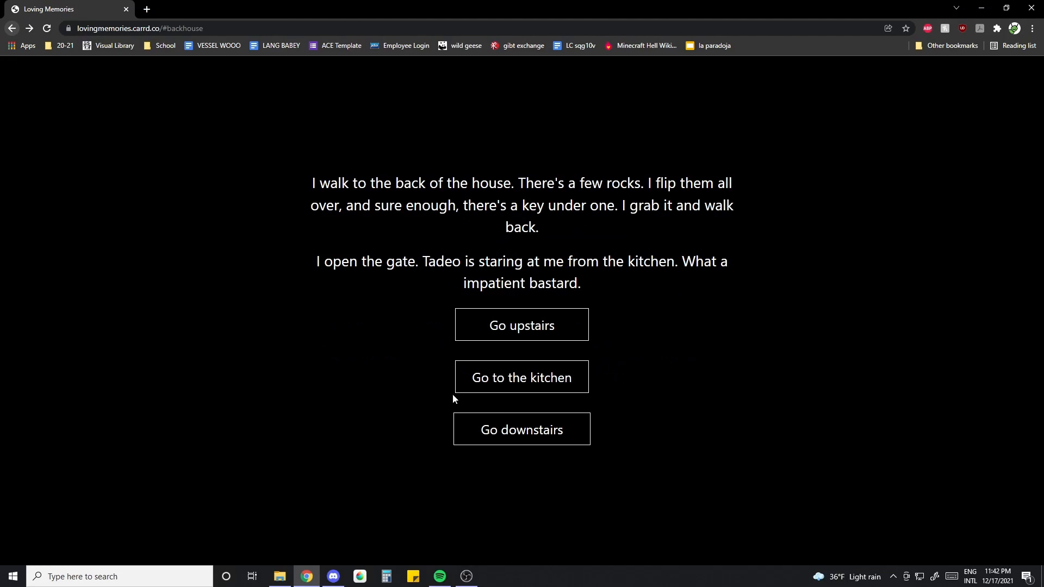
click(521, 428)
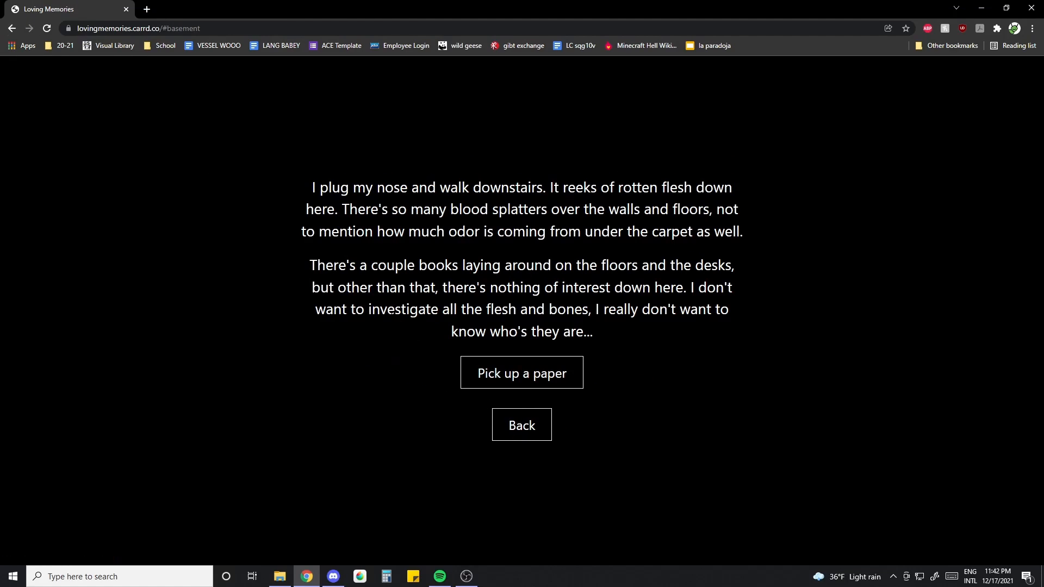
key(f11)
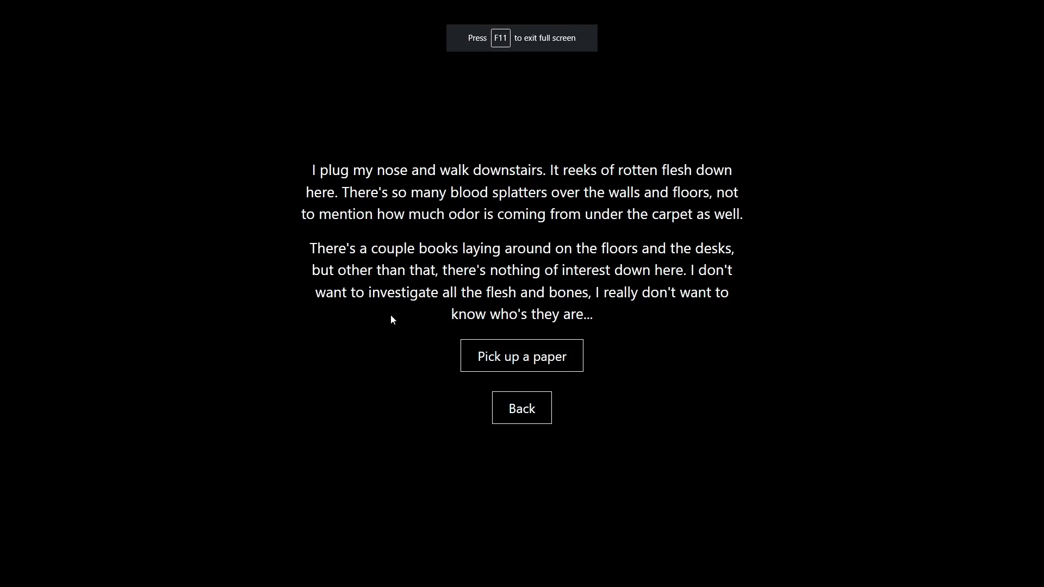
Pick up a paper from the basement floor and read the handwritten note
click(521, 355)
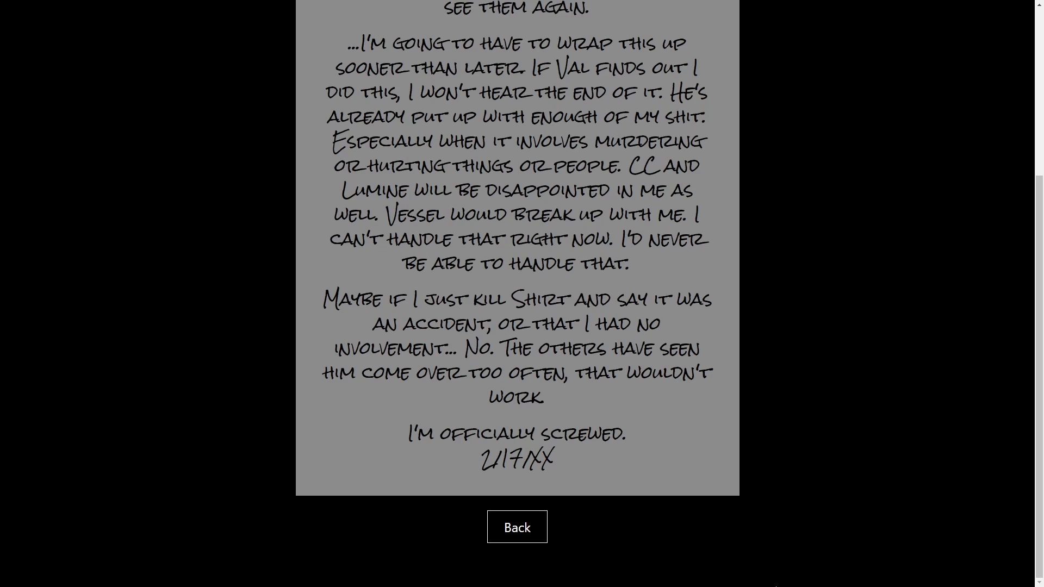
Reach Kai's Phone keypad and begin entering the birthday passcode
click(517, 526)
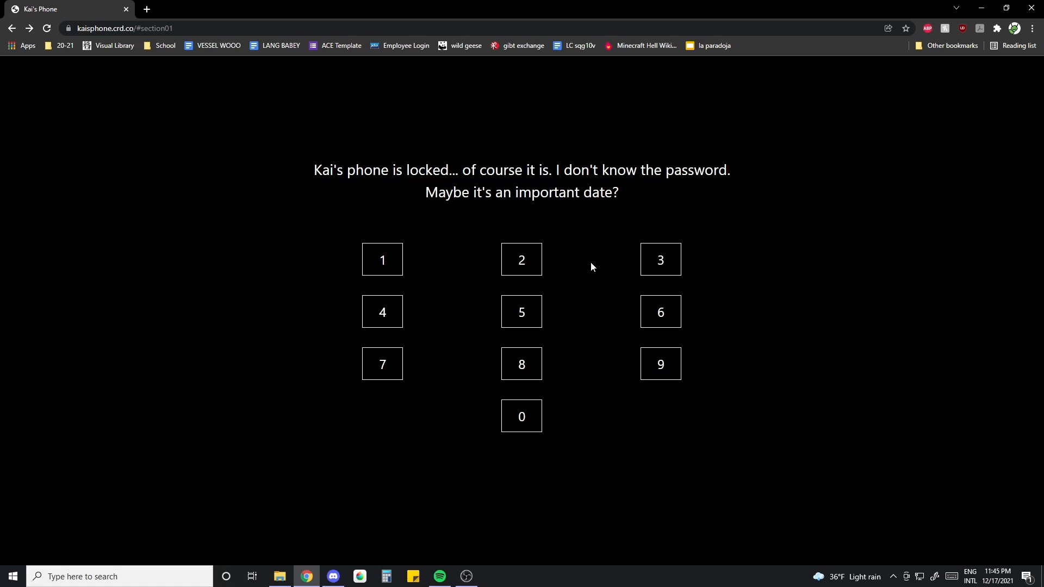
mouse_move(588, 275)
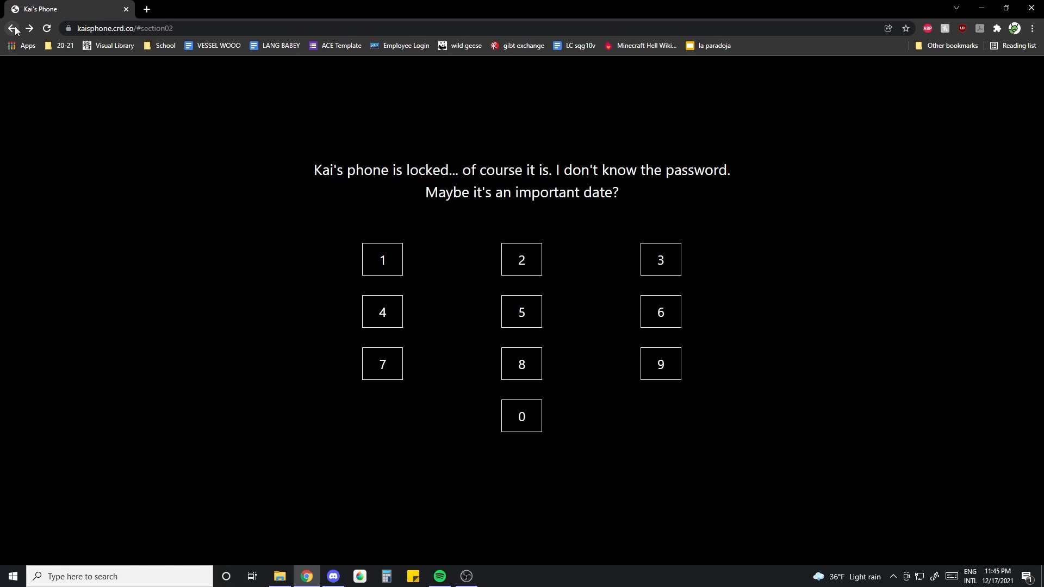
click(12, 28)
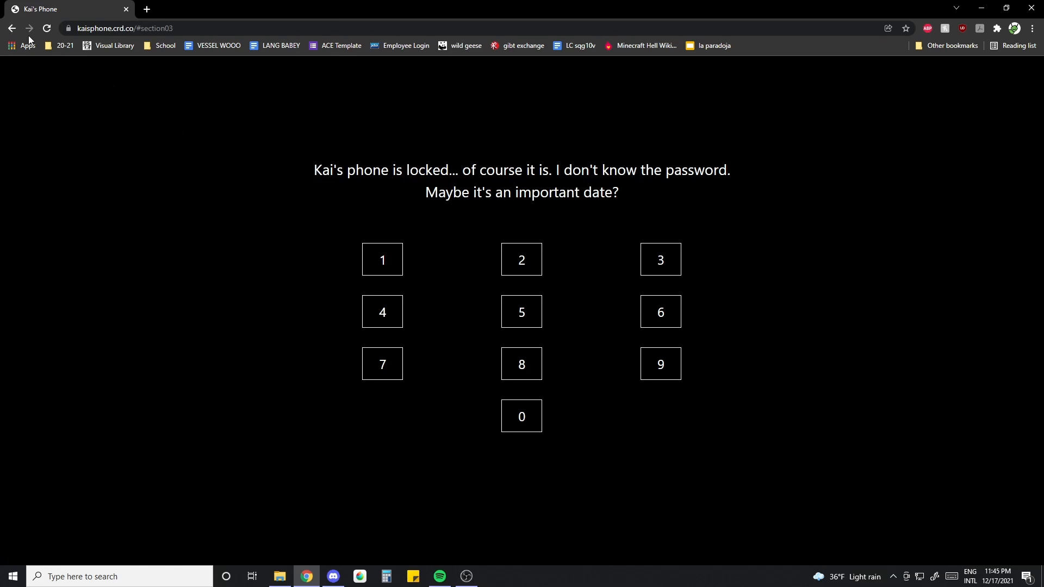
mouse_move(83, 152)
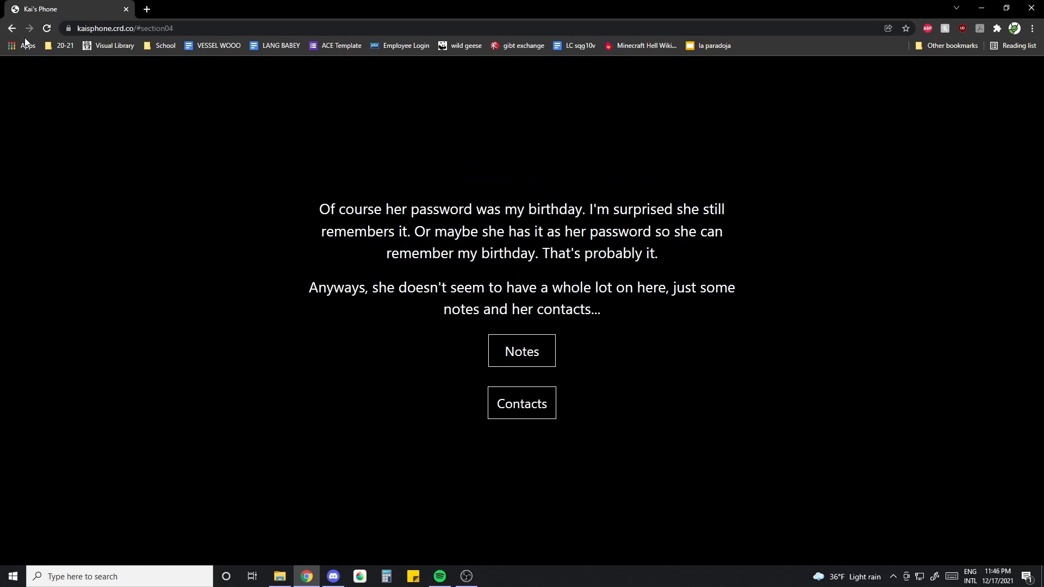
mouse_move(93, 138)
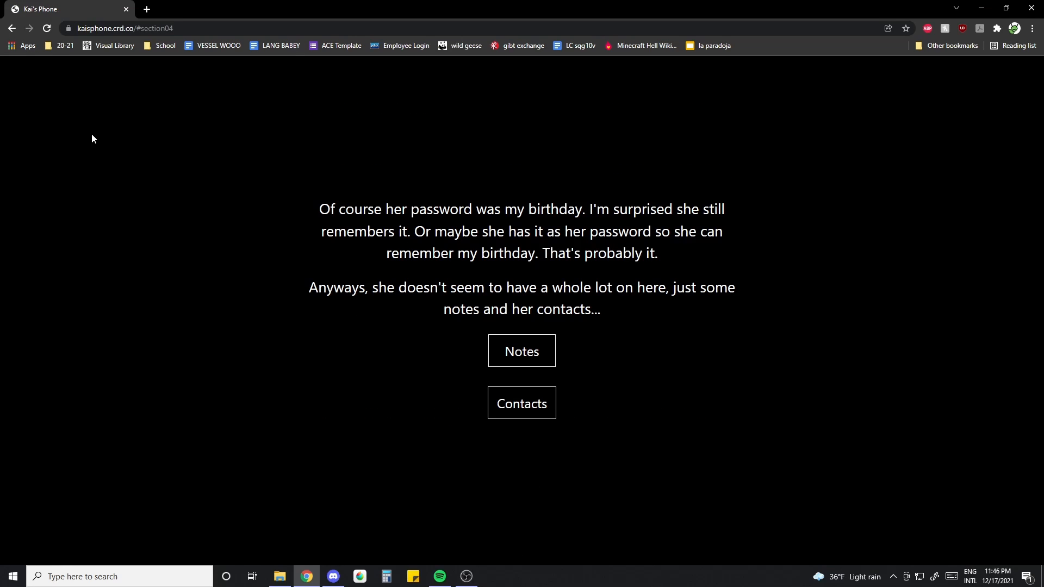
Leave full screen to return to the Loving Memories back-of-house scene
key(f11)
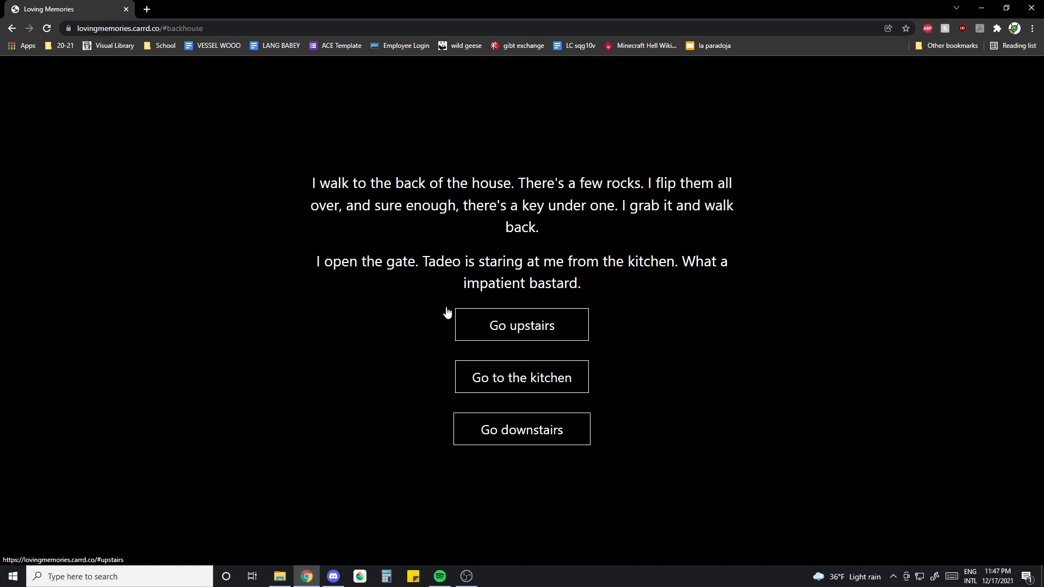
Step back to the Tadeo scene, continue to Kai's house and flip the book page
click(11, 28)
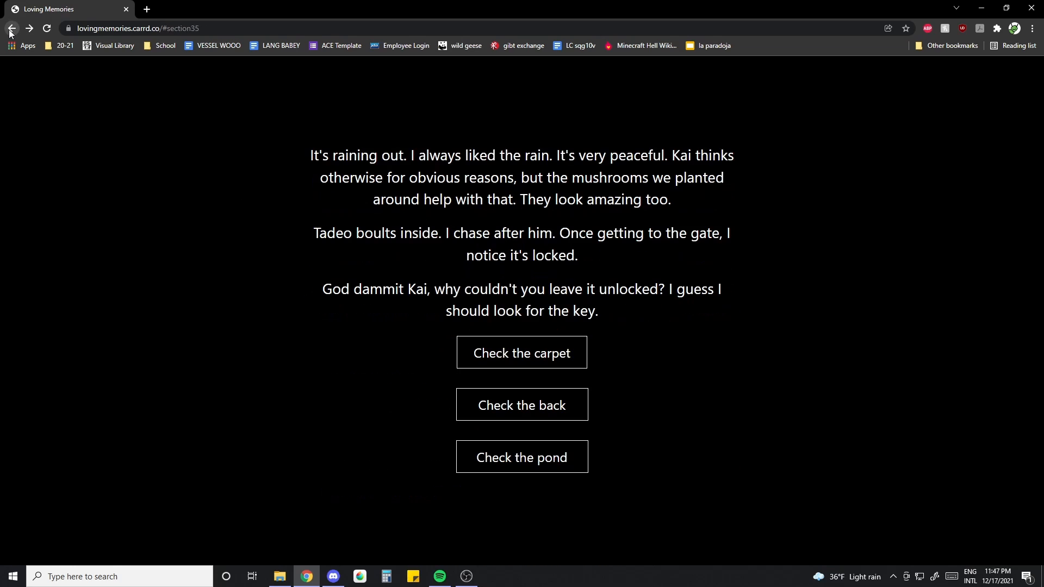
click(11, 29)
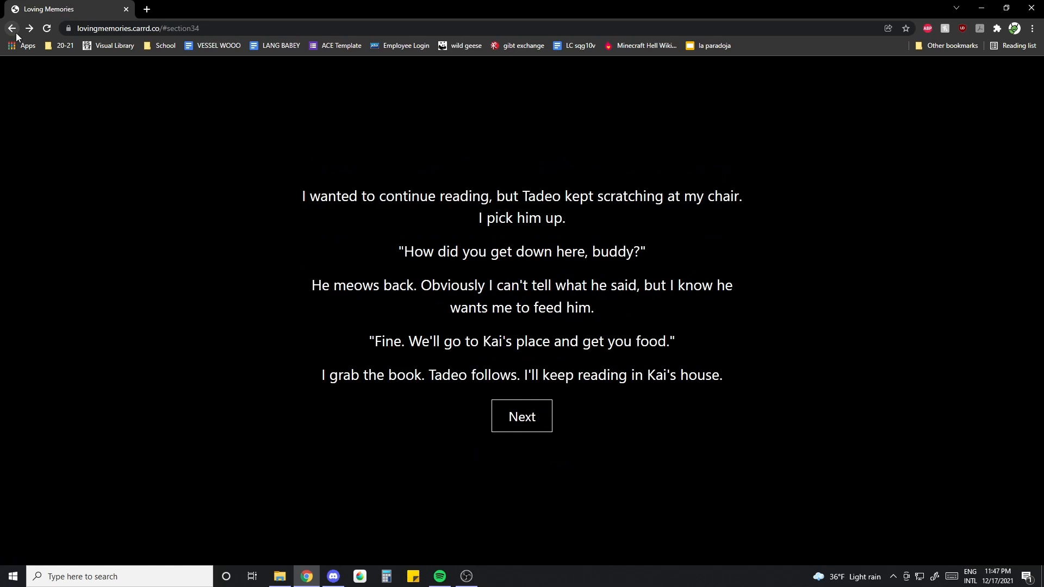
click(522, 416)
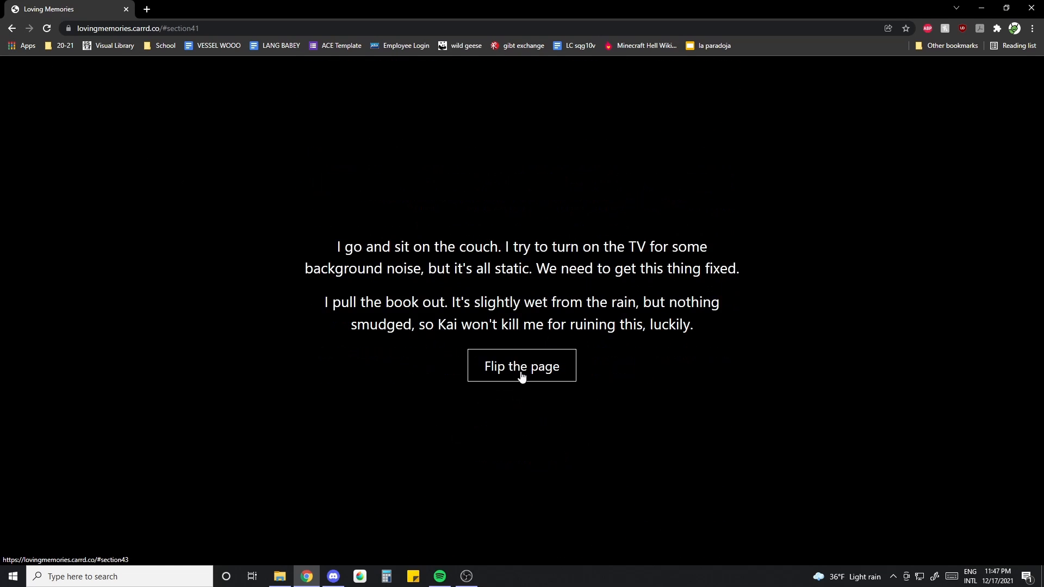
click(521, 367)
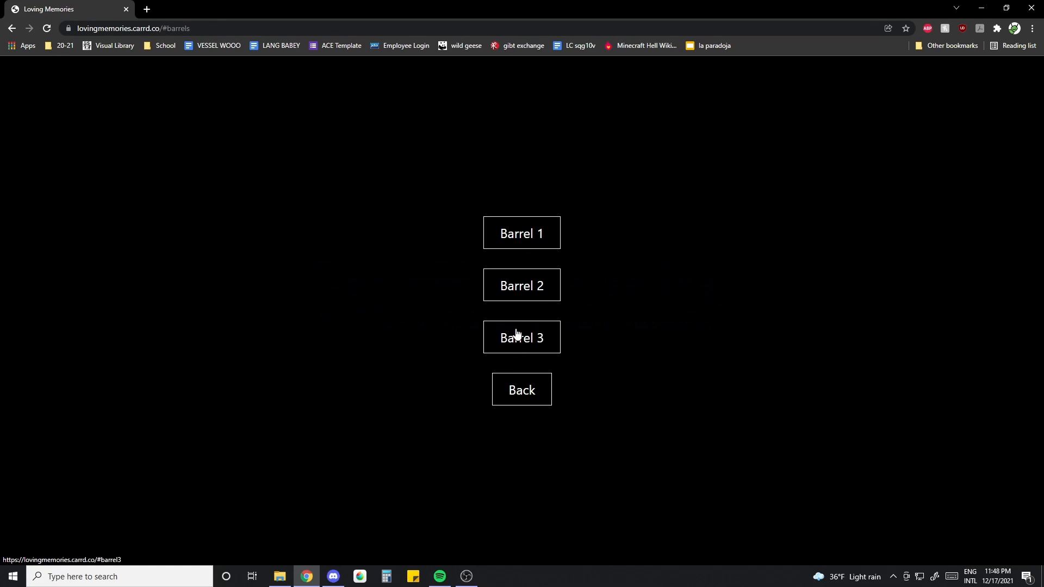
Check the barrel beside Kai's bed to reveal the phone, then return to the barrel choices
click(521, 337)
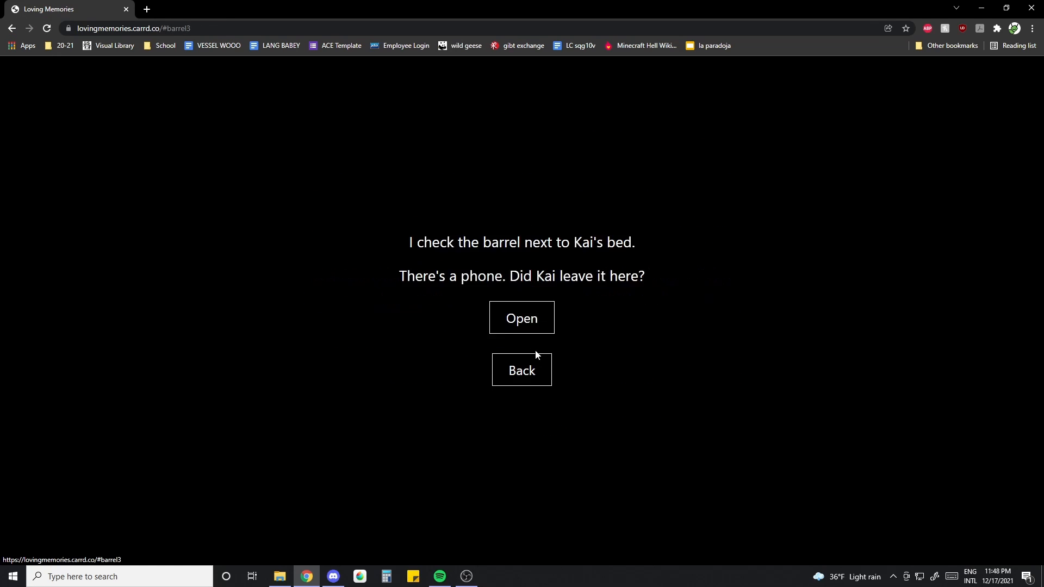
mouse_move(538, 352)
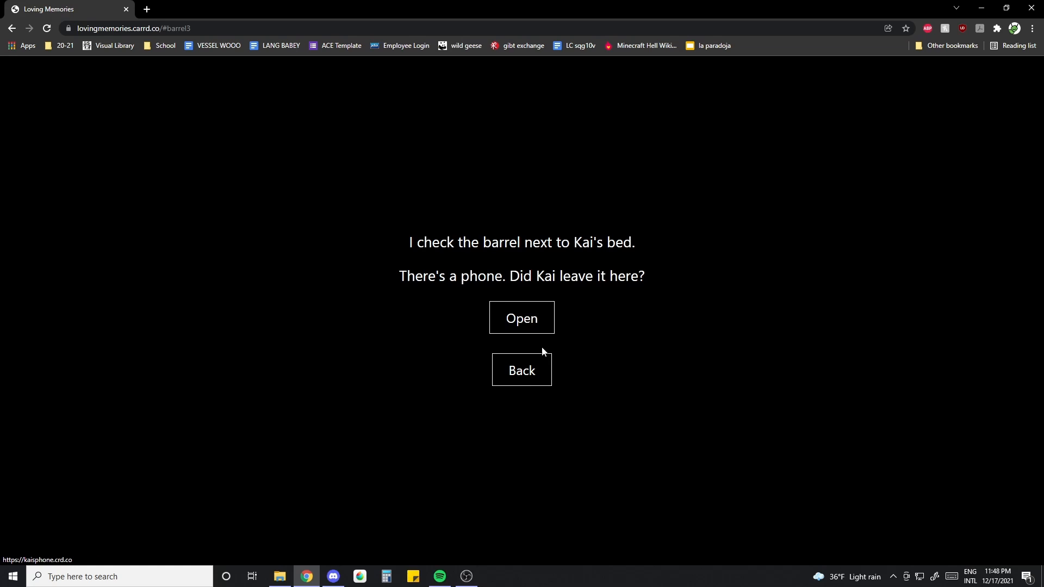
mouse_move(23, 40)
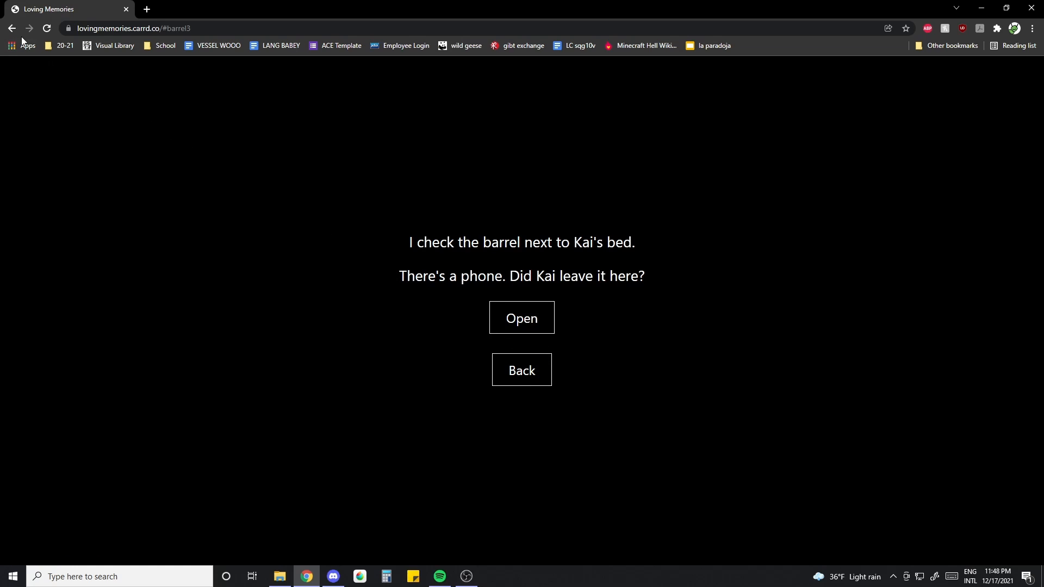
click(11, 28)
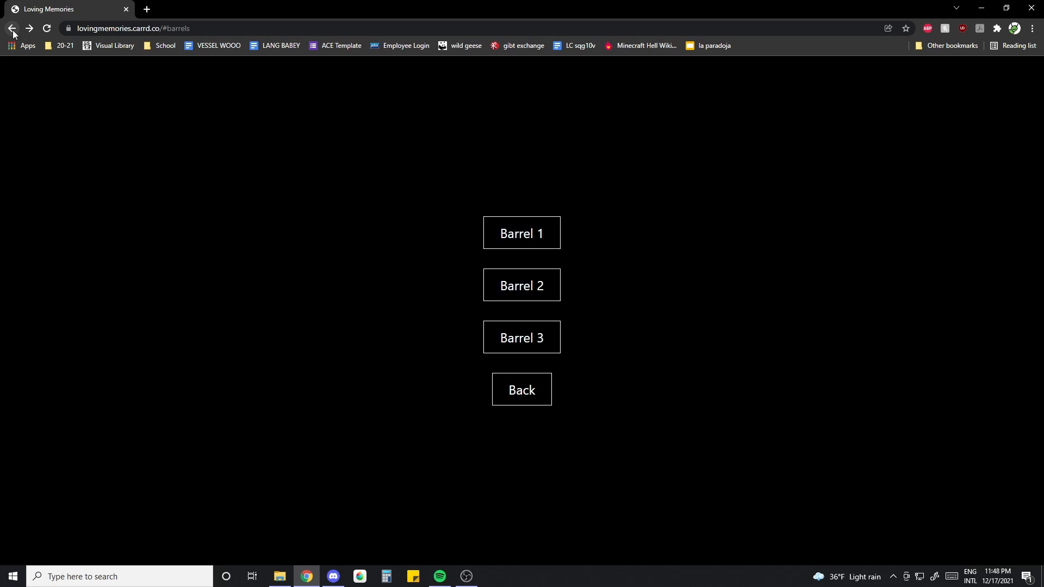
mouse_move(240, 190)
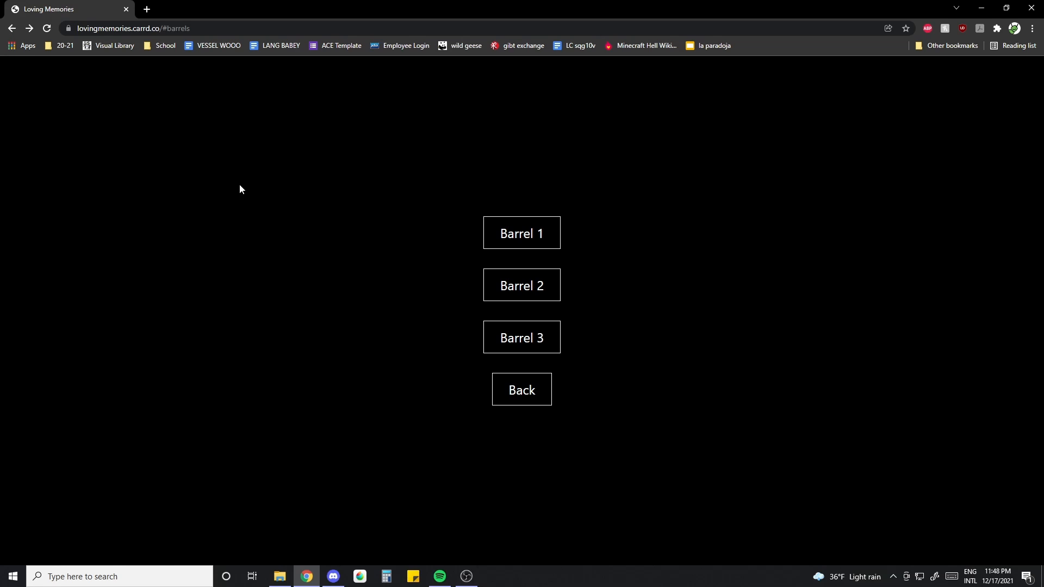
mouse_move(226, 170)
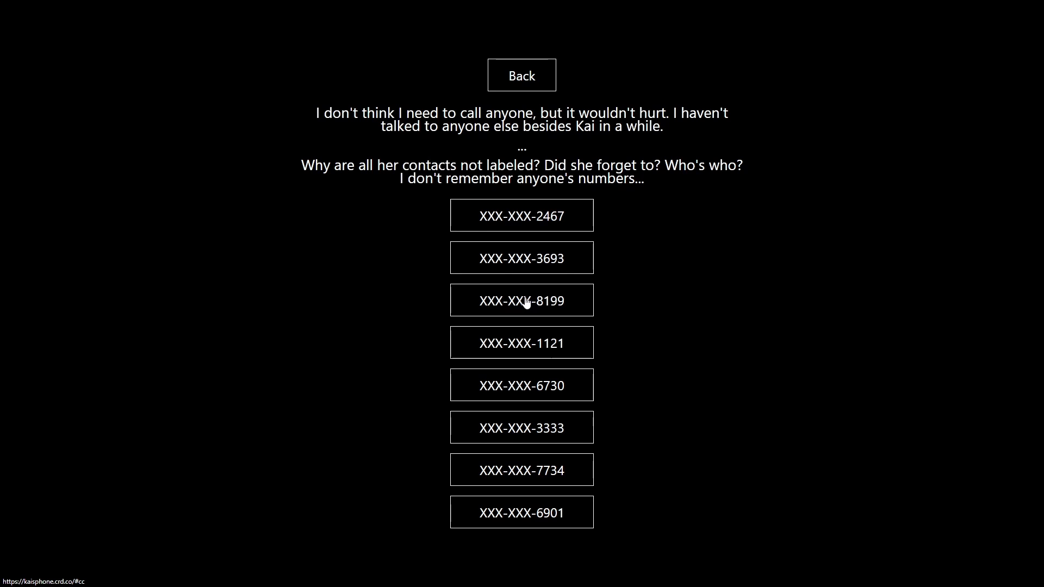
mouse_move(619, 268)
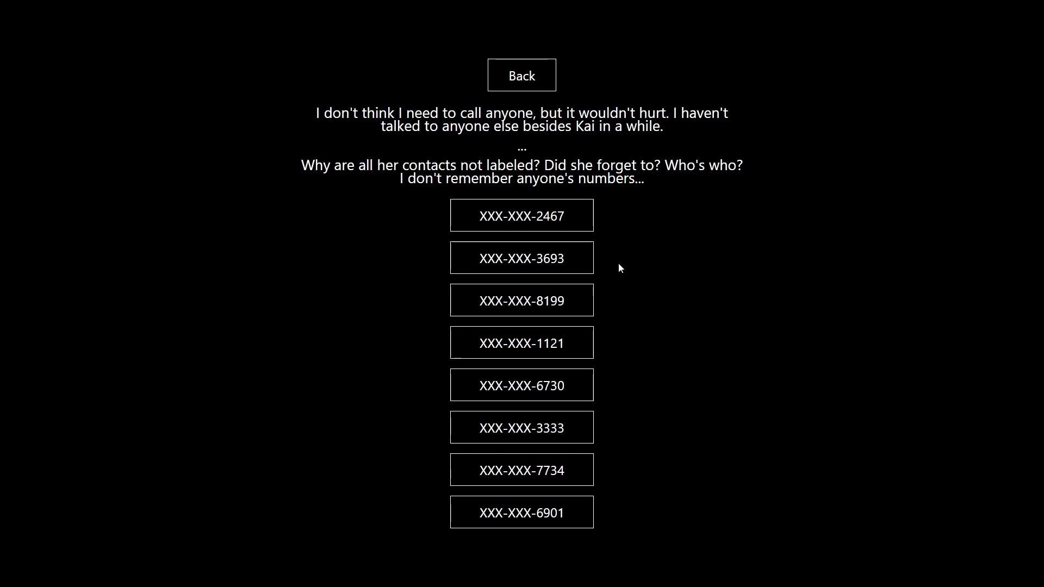
mouse_move(580, 297)
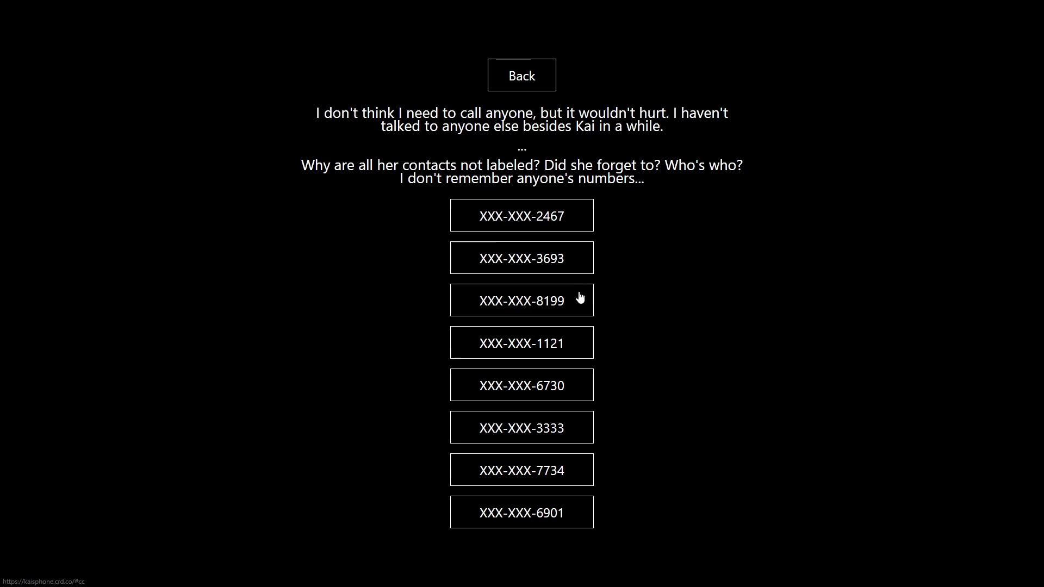
Call the contact ending in 8199 and continue past its church message
click(520, 300)
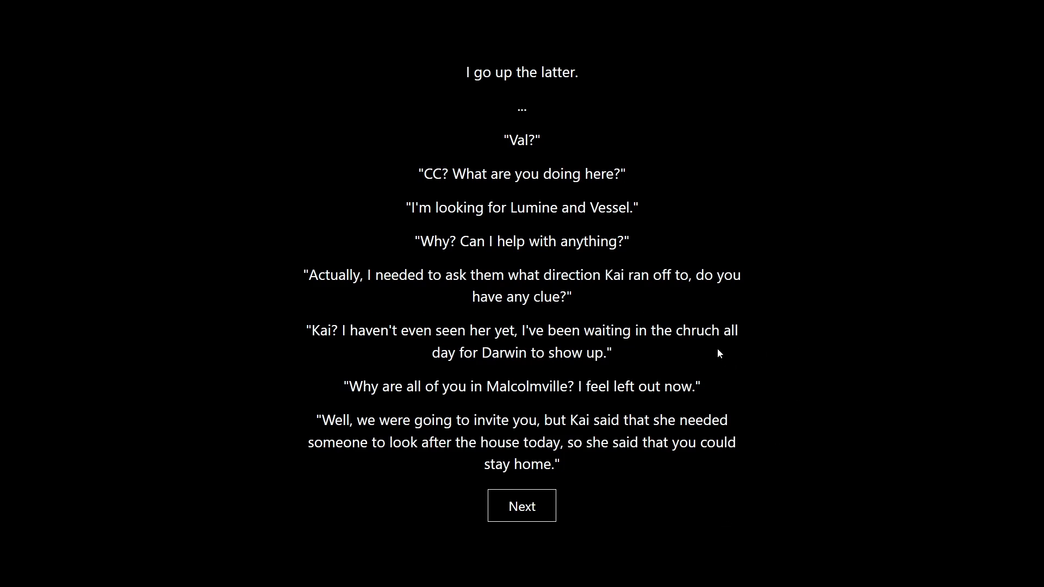
double_click(696, 331)
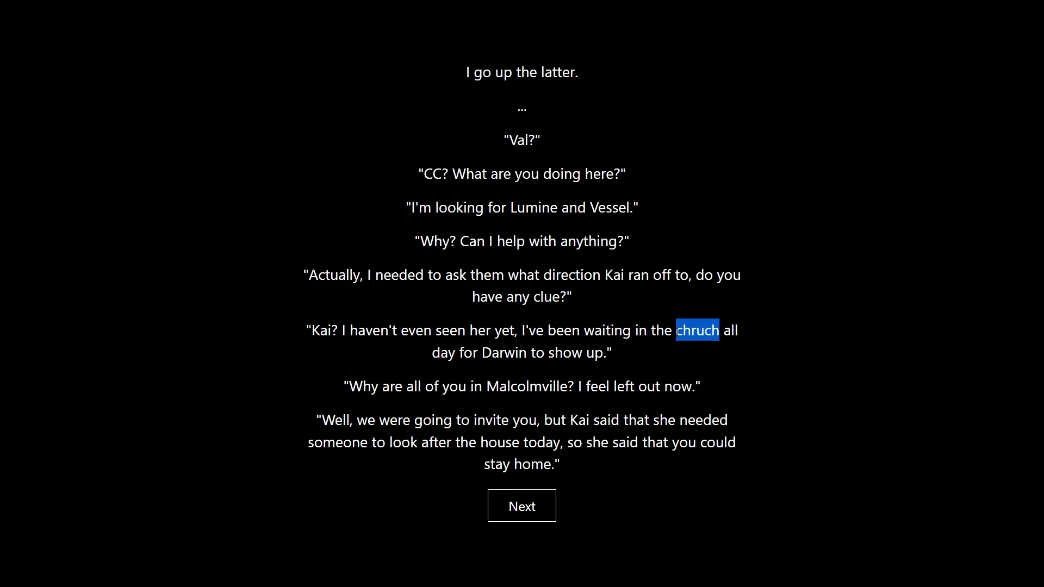
click(522, 505)
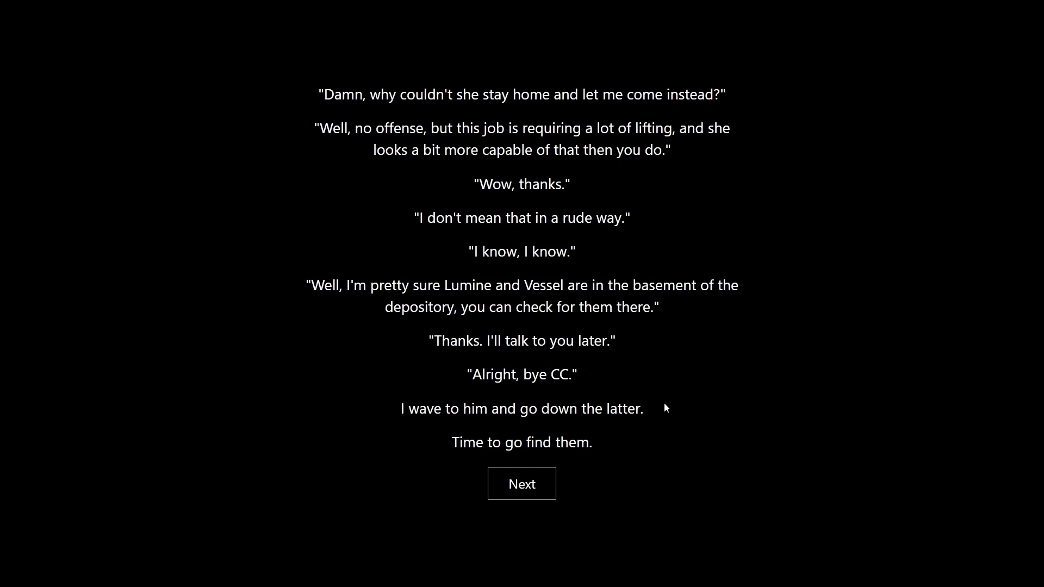
Read on through the story pages and the red button to Pandora's call
click(521, 483)
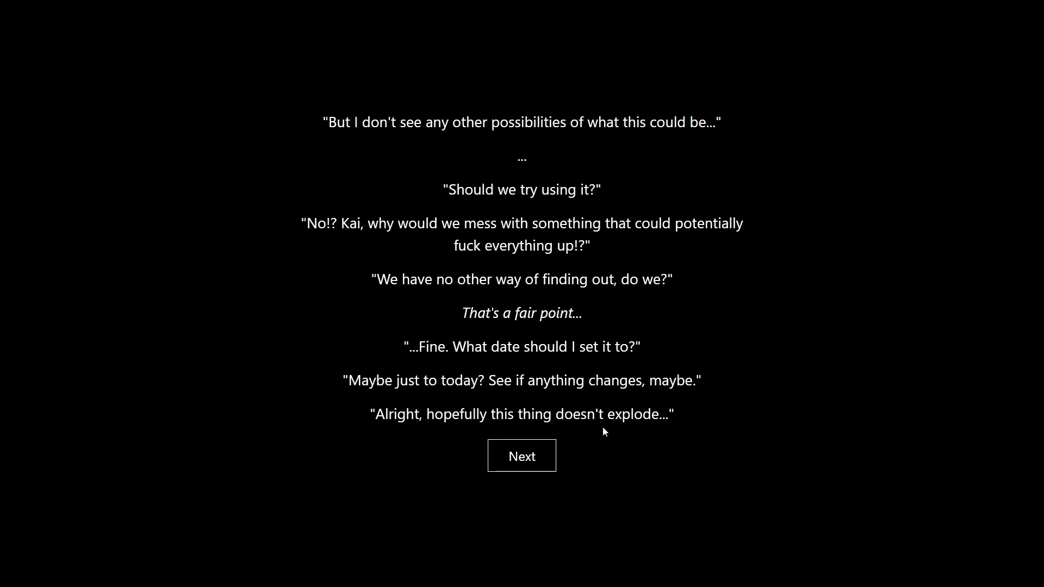
click(520, 456)
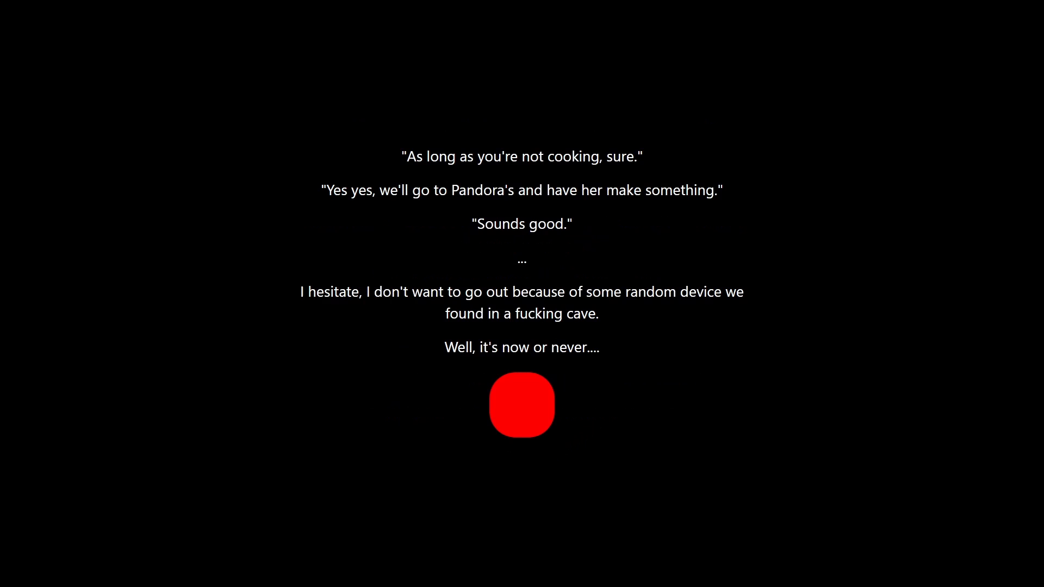
click(521, 404)
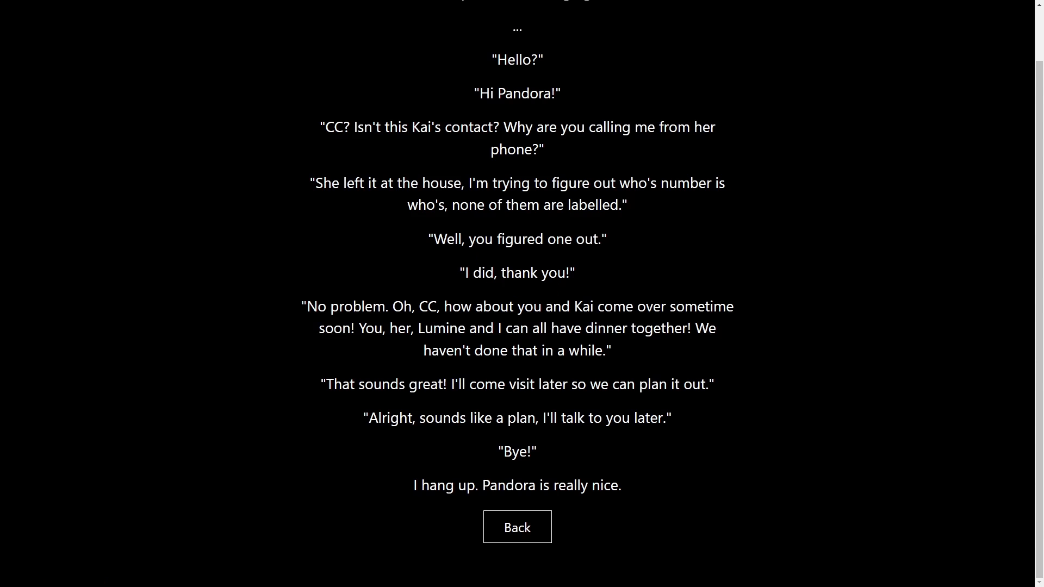
Leave the call with Pandora to head back toward Kai's notes
click(516, 526)
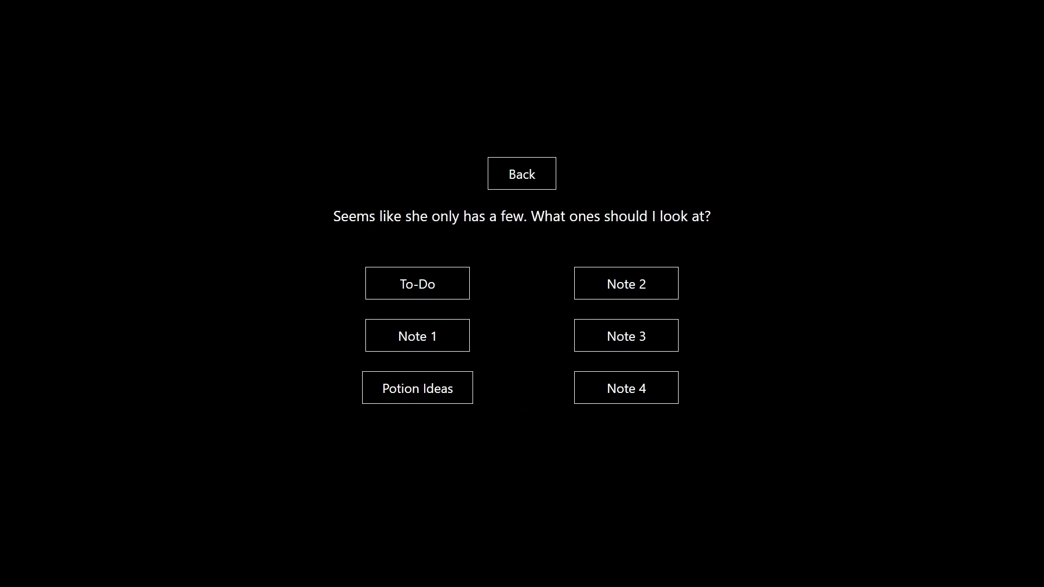
Read through one of Kai's notes, which holds only rows of cryptic glyph symbols
click(624, 335)
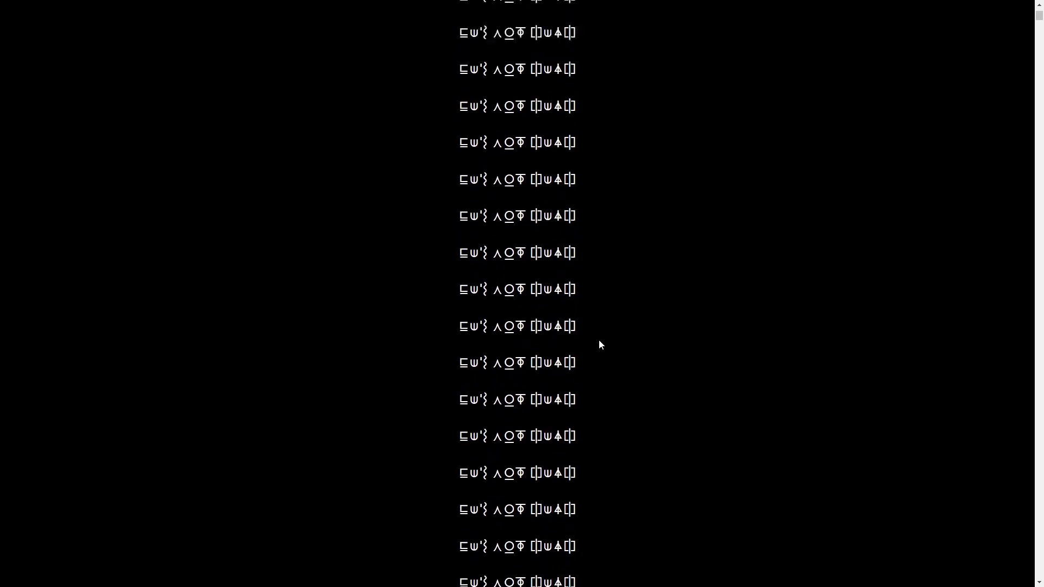
scroll(up, 3)
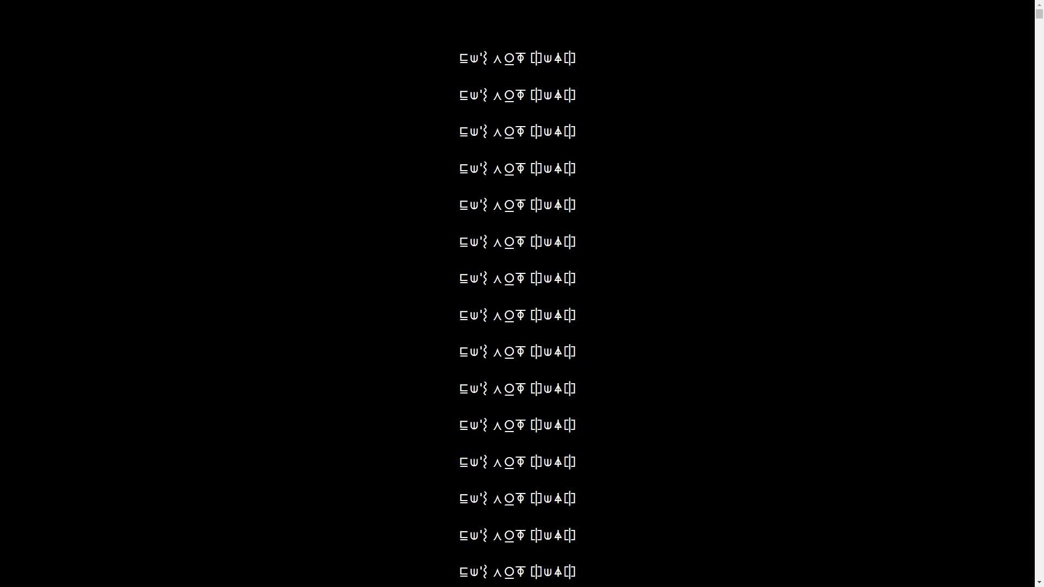
mouse_move(739, 344)
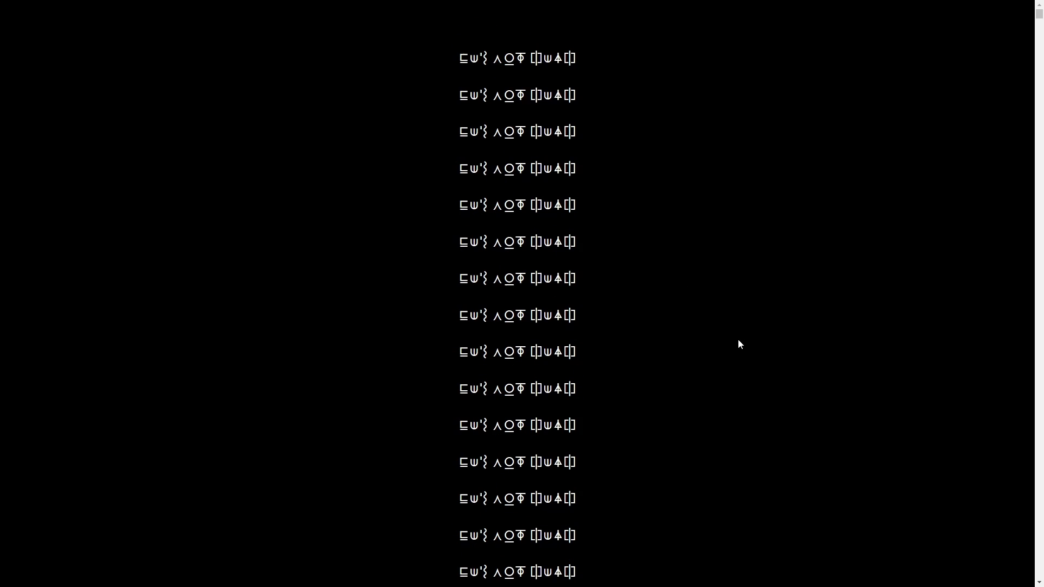
scroll(up, 3)
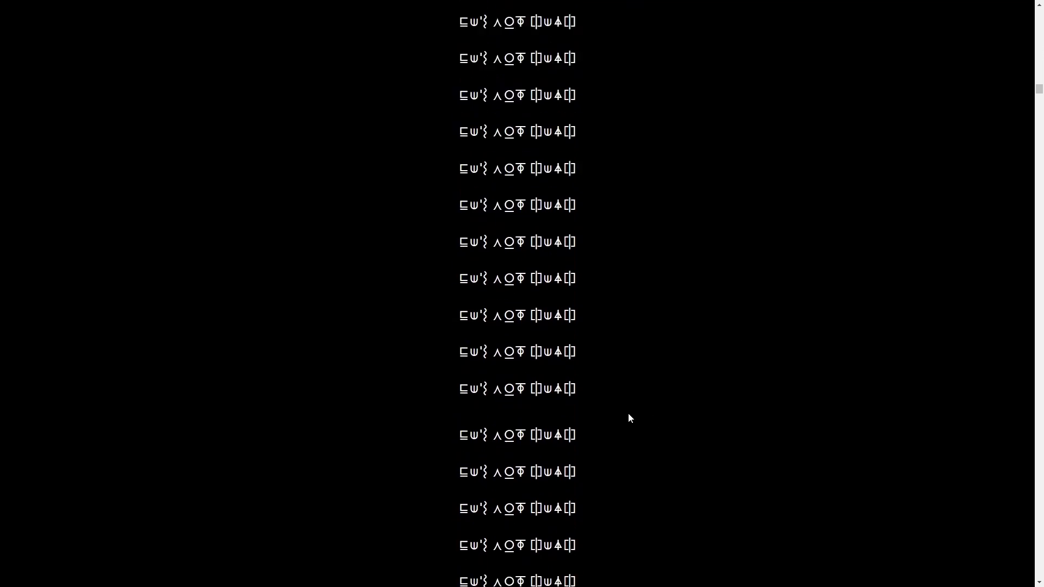
scroll(up, 3)
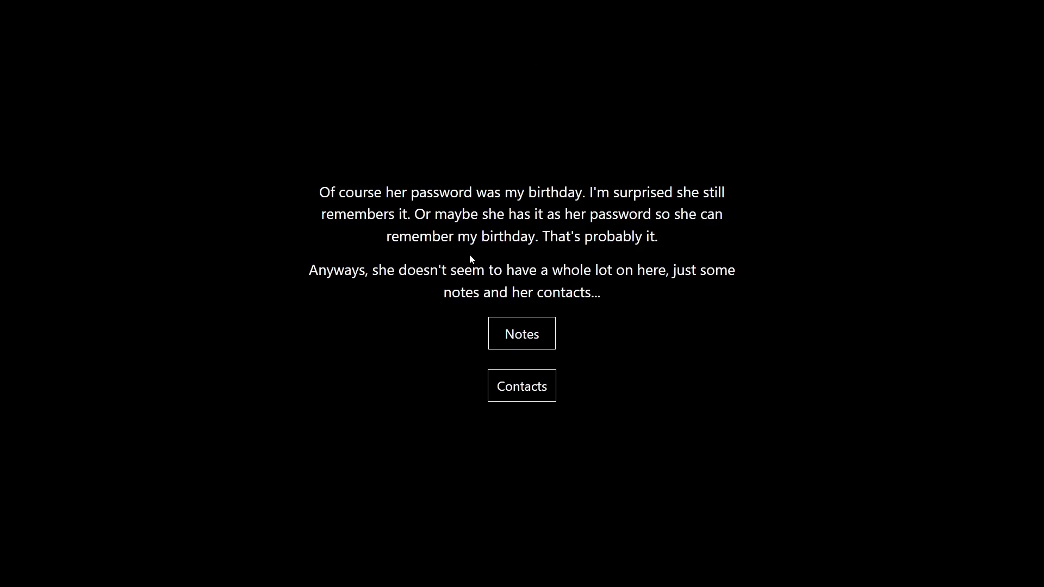
mouse_move(615, 367)
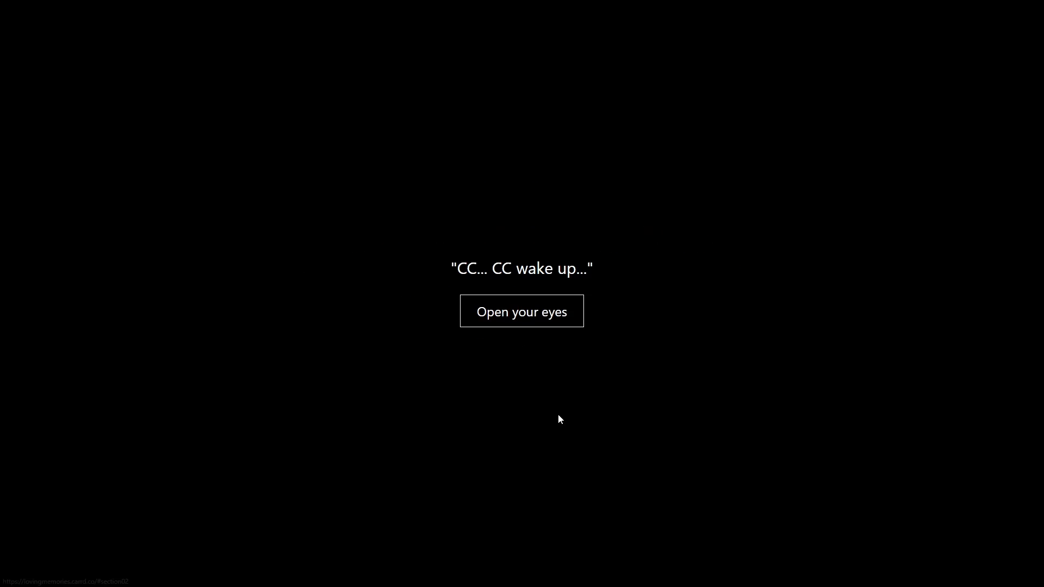
Start the Kayoko opening scene, spot the faint hidden 4, then back out to the title screen
click(521, 310)
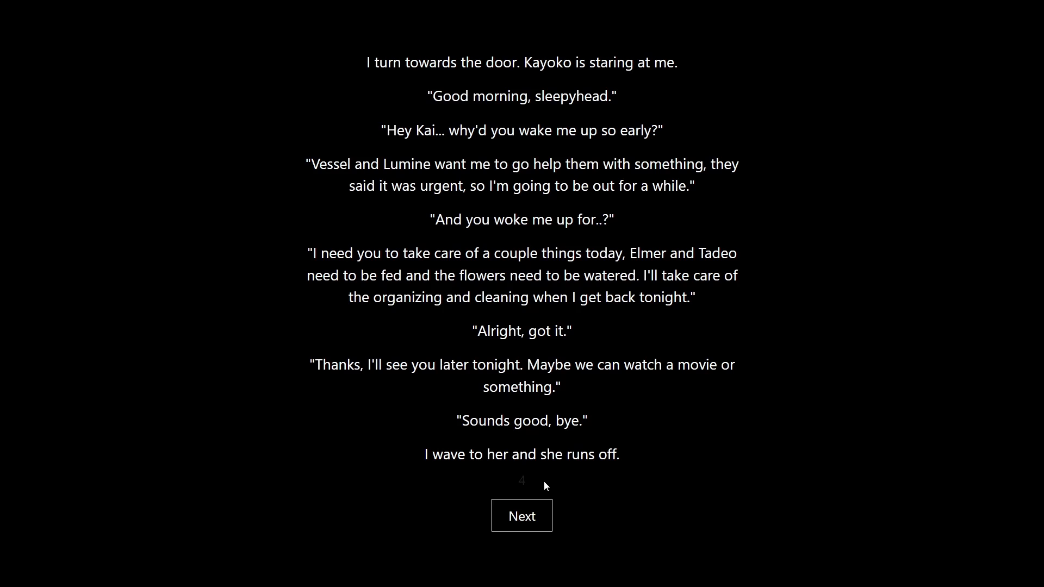
mouse_move(456, 486)
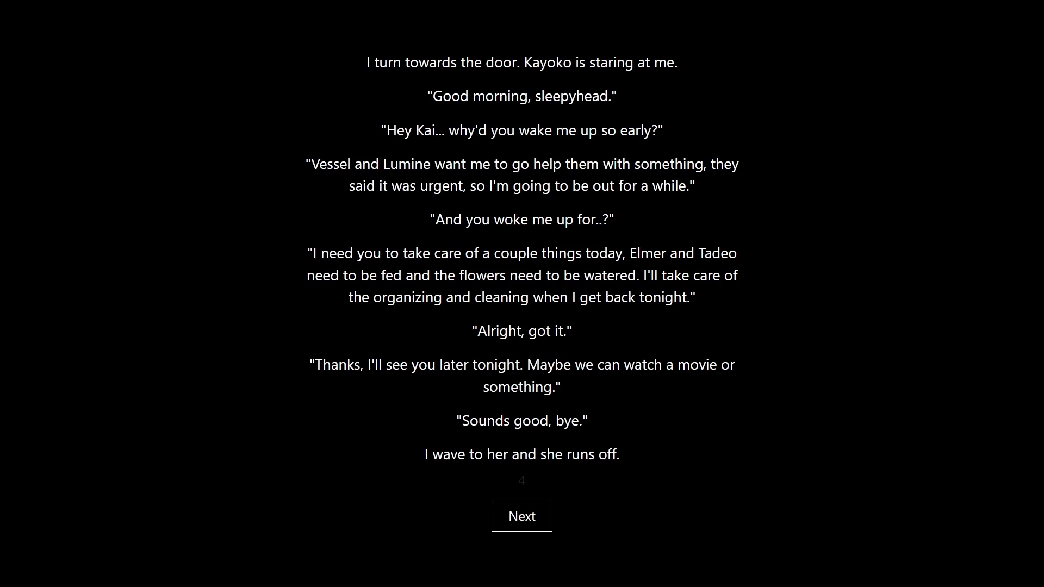
click(521, 514)
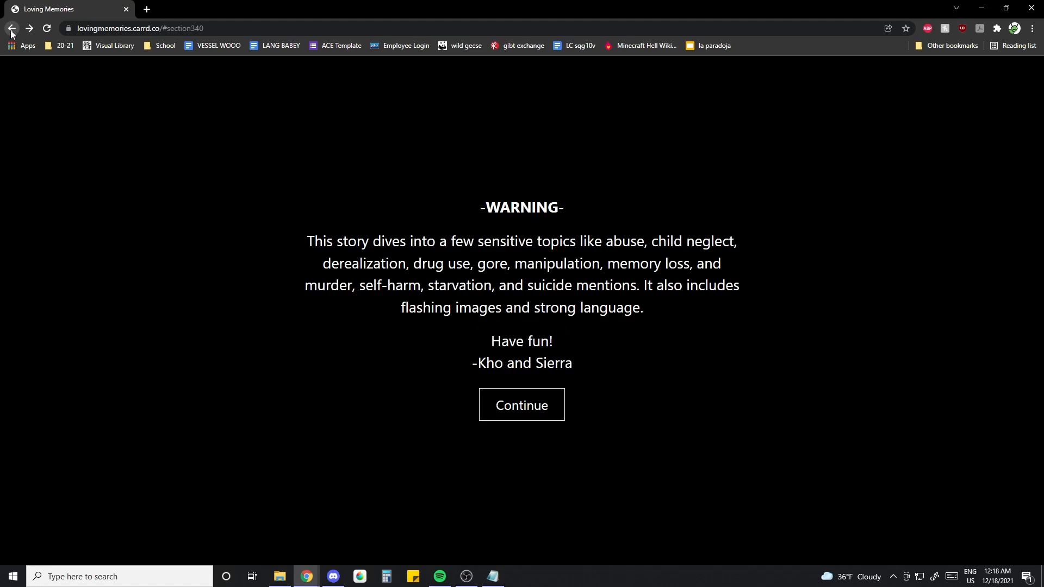
click(521, 405)
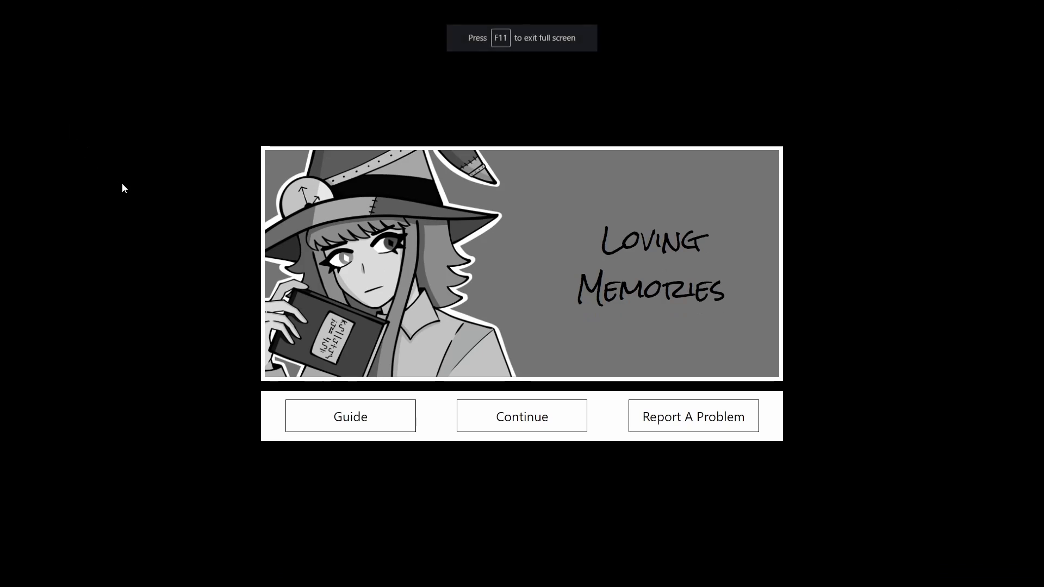